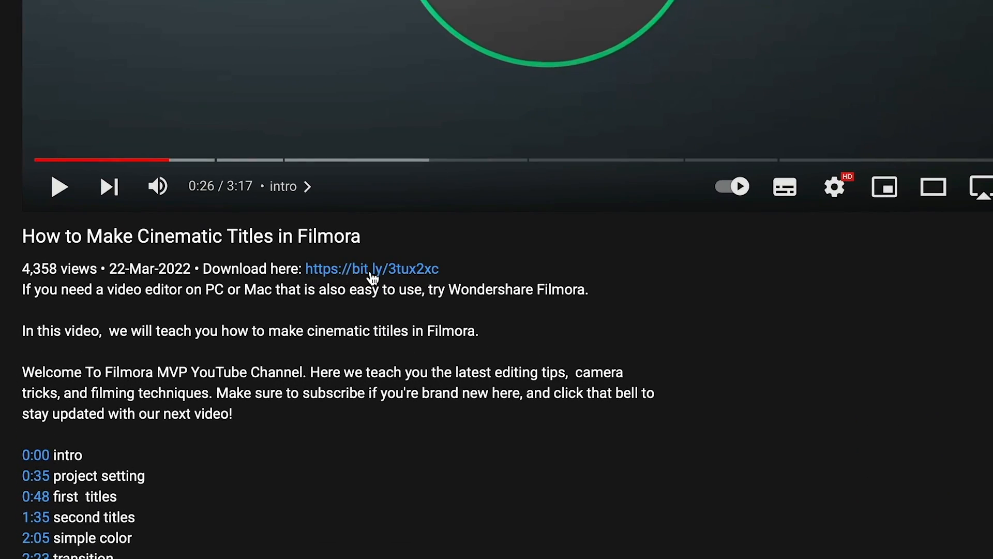
Step: Follow the bit.ly Filmora download link in the video description
left_click(372, 269)
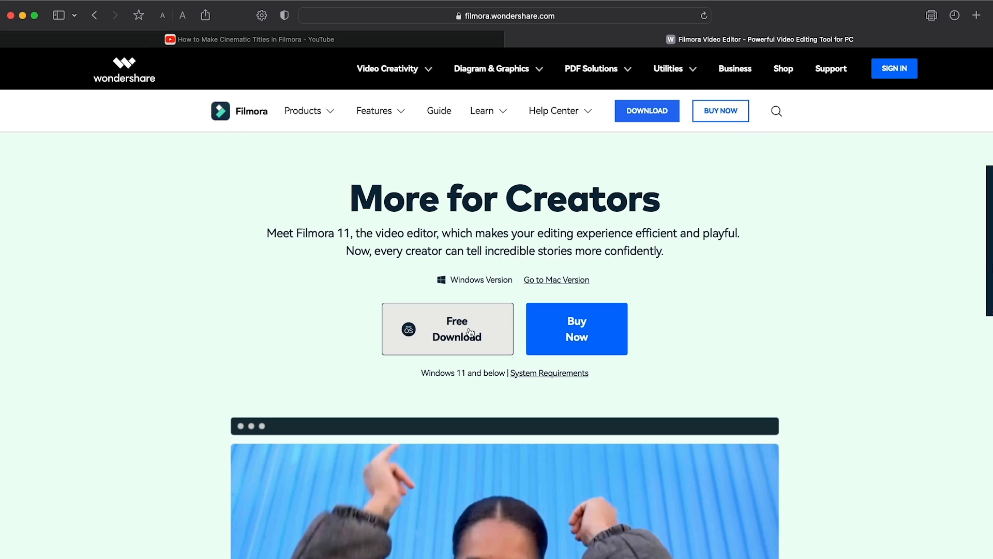
Step: Download the Filmora Mac installer and accept its license agreement
left_click(456, 329)
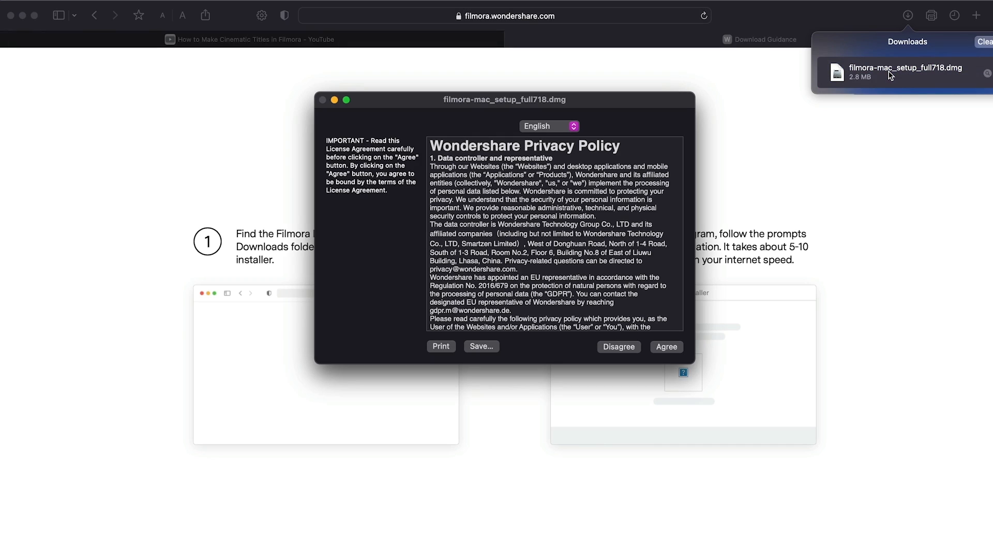
left_click(667, 347)
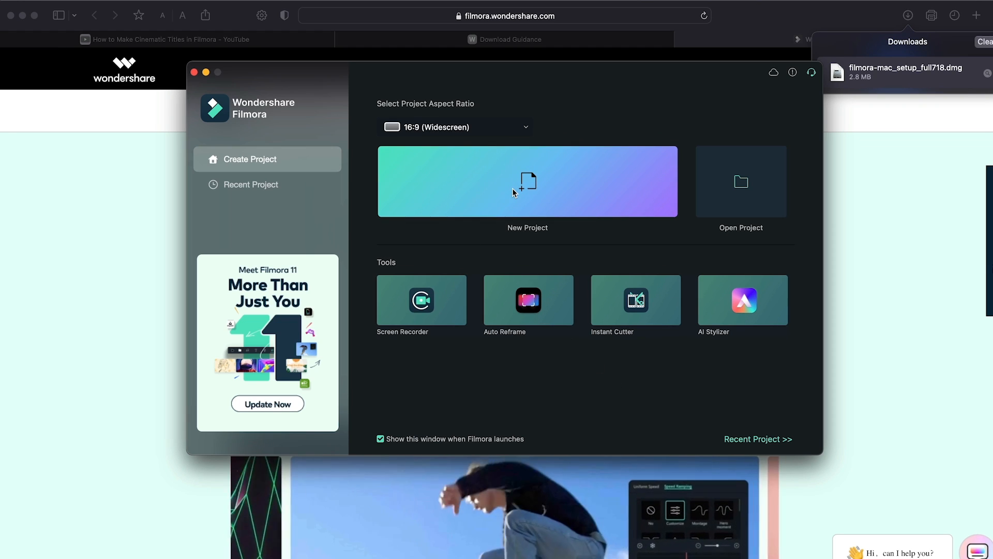
Step: Create a new 16:9 project and confirm 1920×1080 at 25 fps in Project Settings
left_click(527, 181)
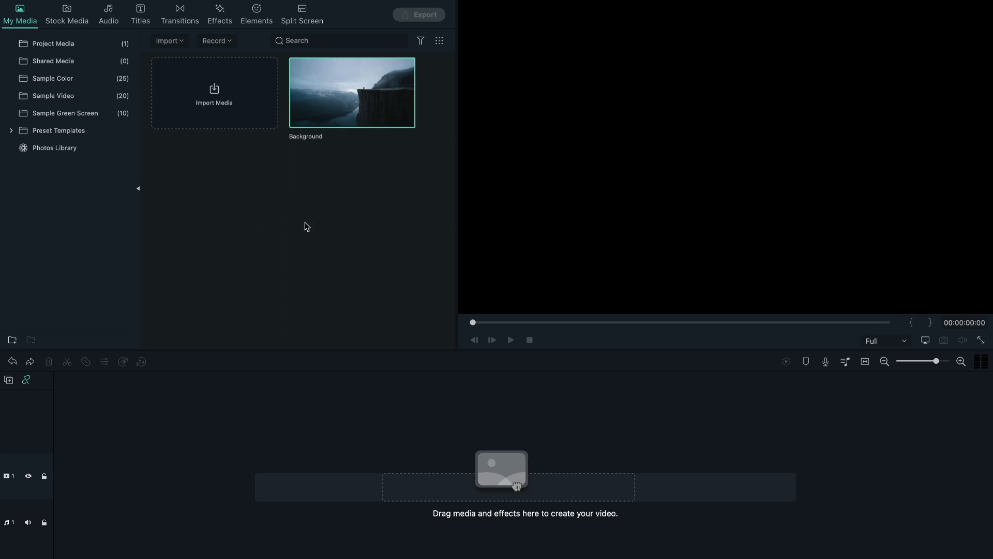
left_click(201, 13)
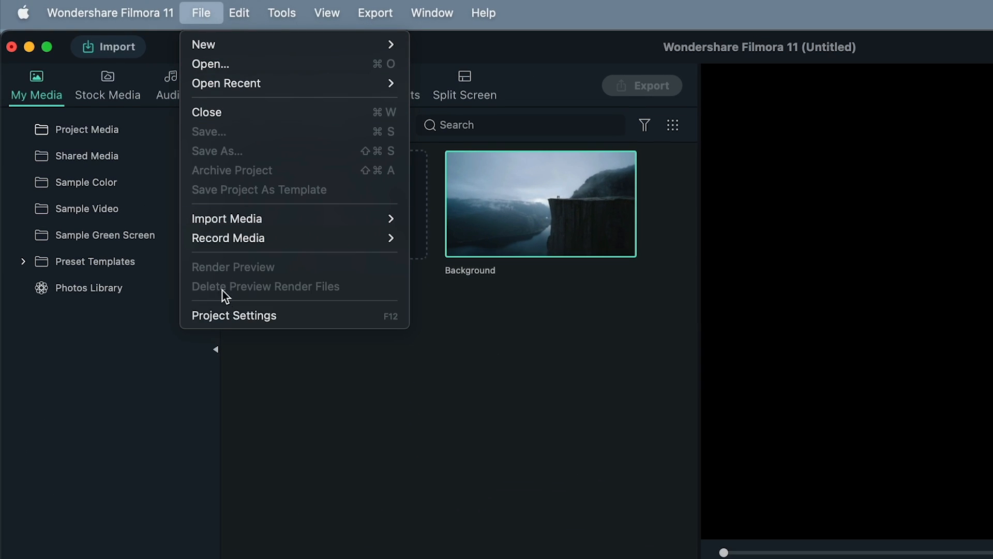
left_click(234, 315)
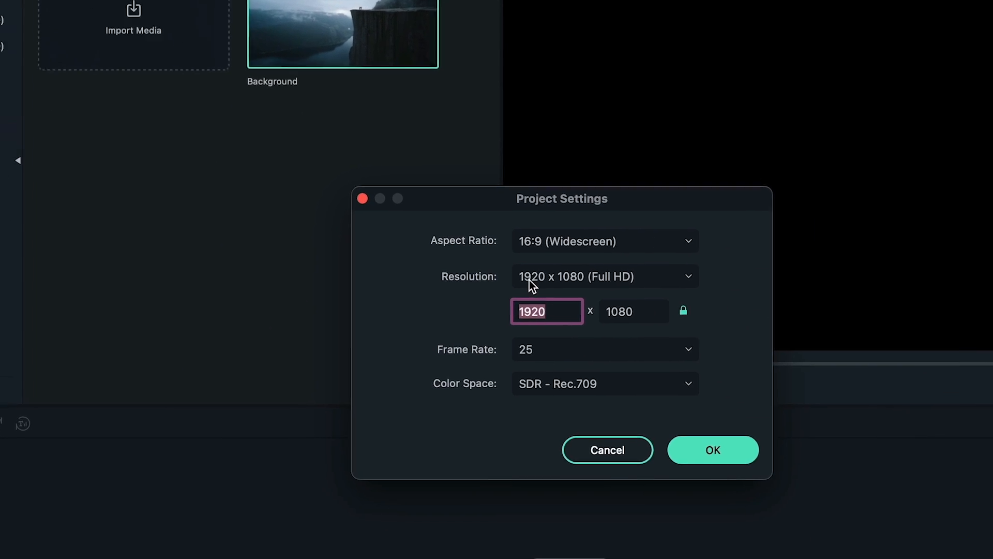
left_click(605, 349)
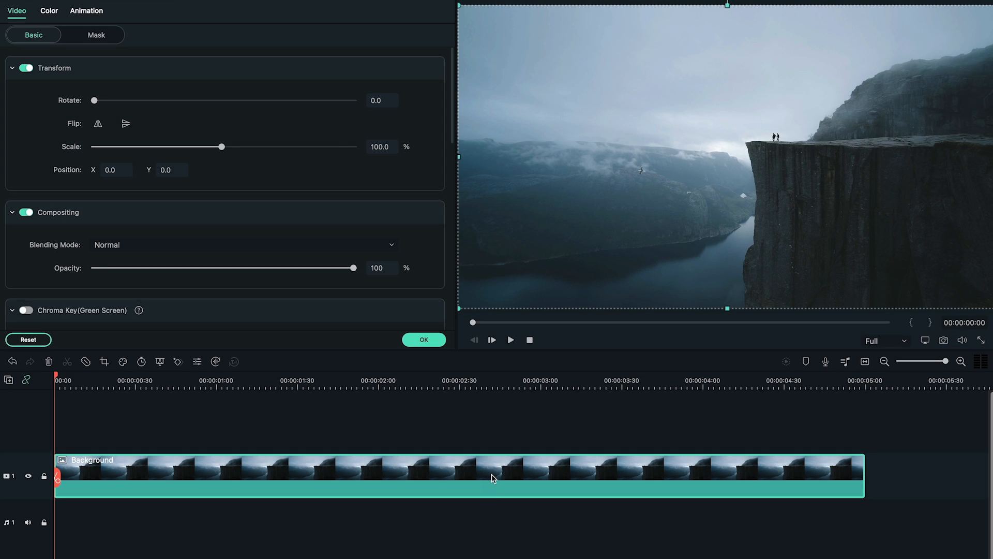
Step: Set Background to 70% opacity with Temperature 70, Tint 25, Saturation -30
left_click_drag(353, 267, 302, 268)
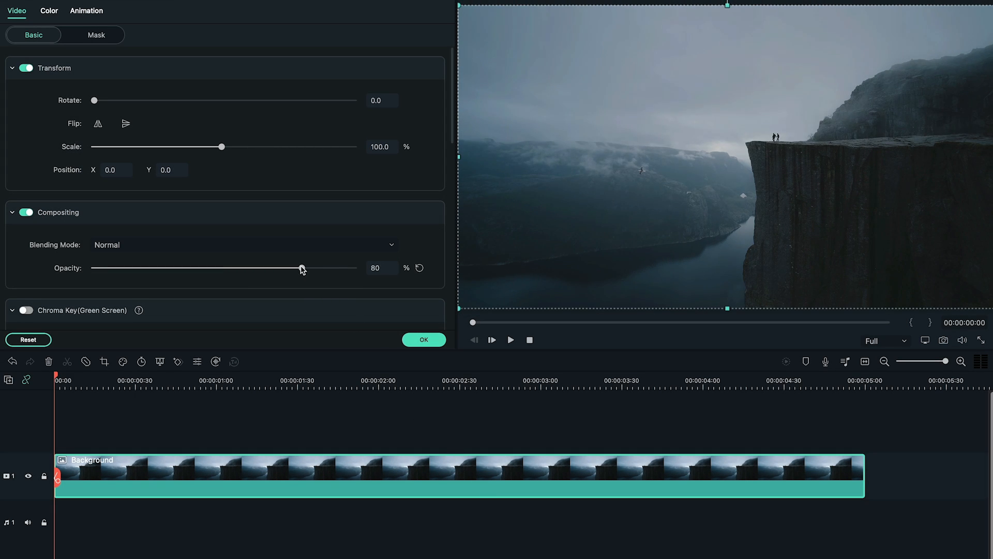
left_click_drag(302, 268, 274, 268)
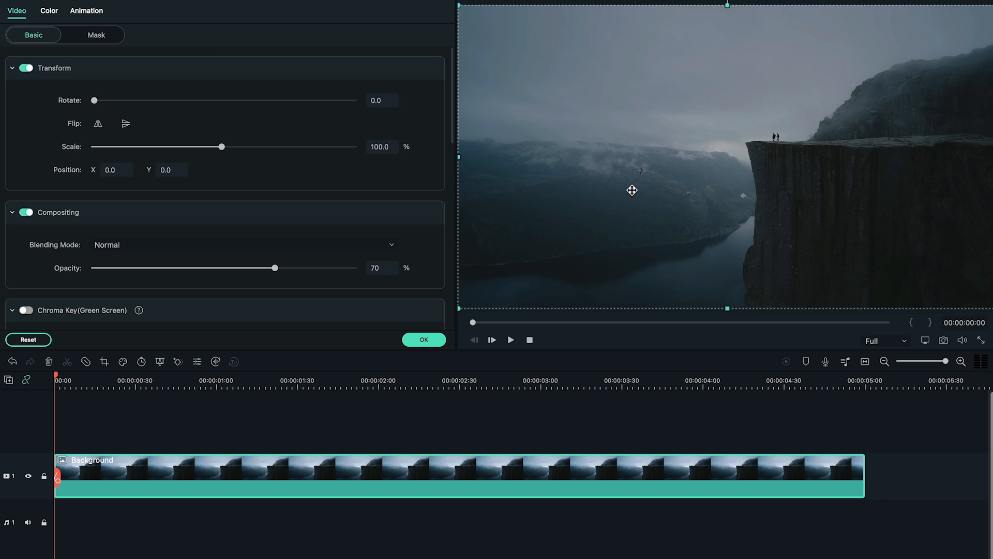
left_click(49, 11)
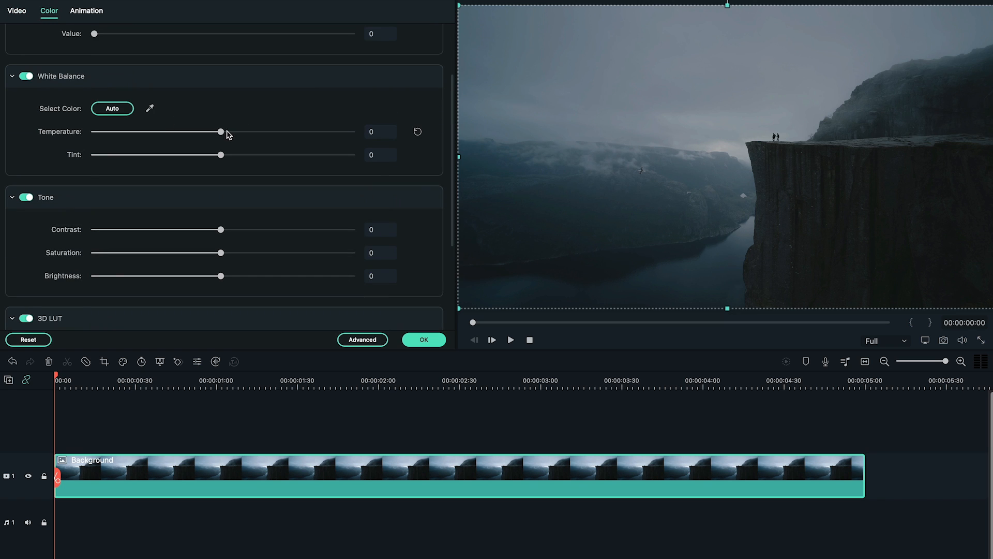
left_click_drag(220, 155, 253, 155)
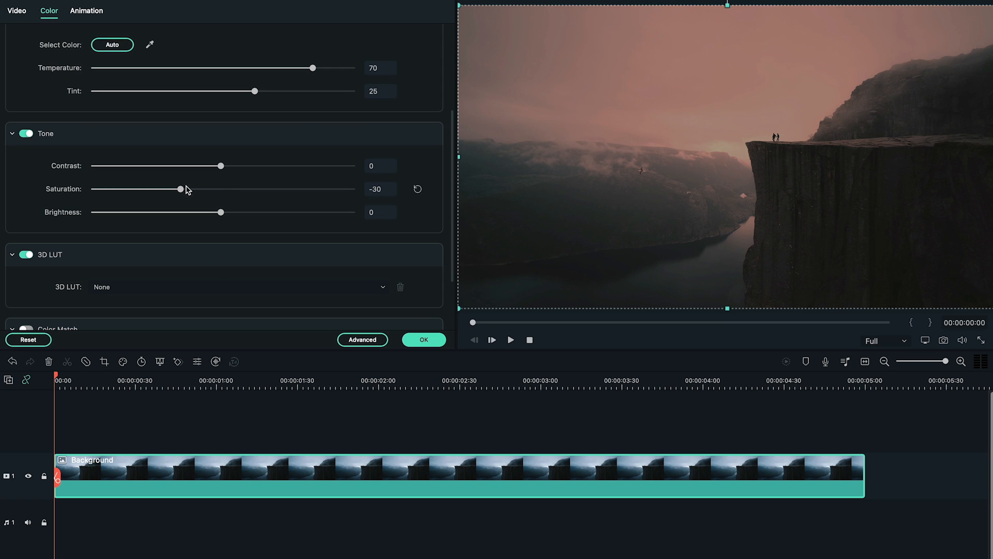
left_click(424, 339)
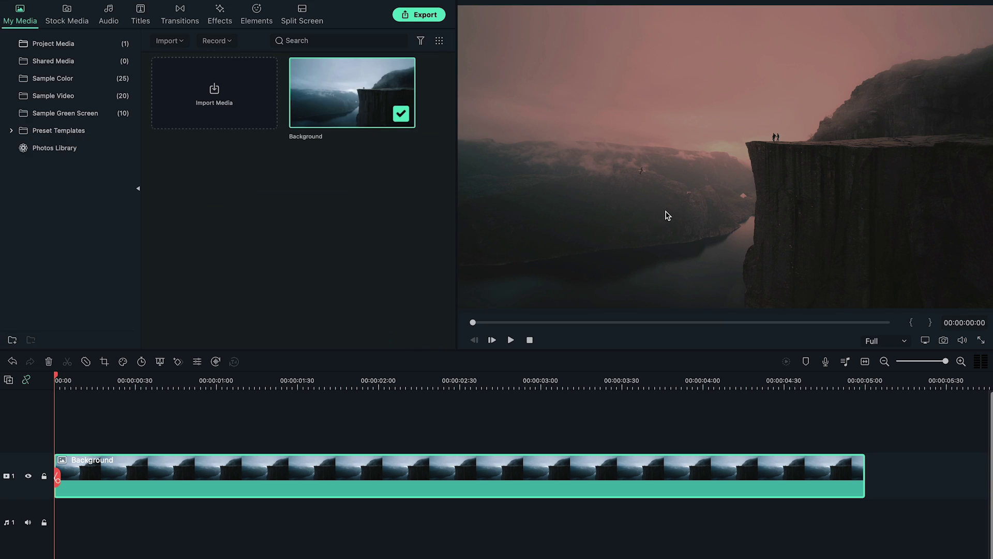
Step: Add a 'TYP' Default Title in Montserrat Extra 280 with a widened box and green fill
left_click(140, 12)
type("TYP")
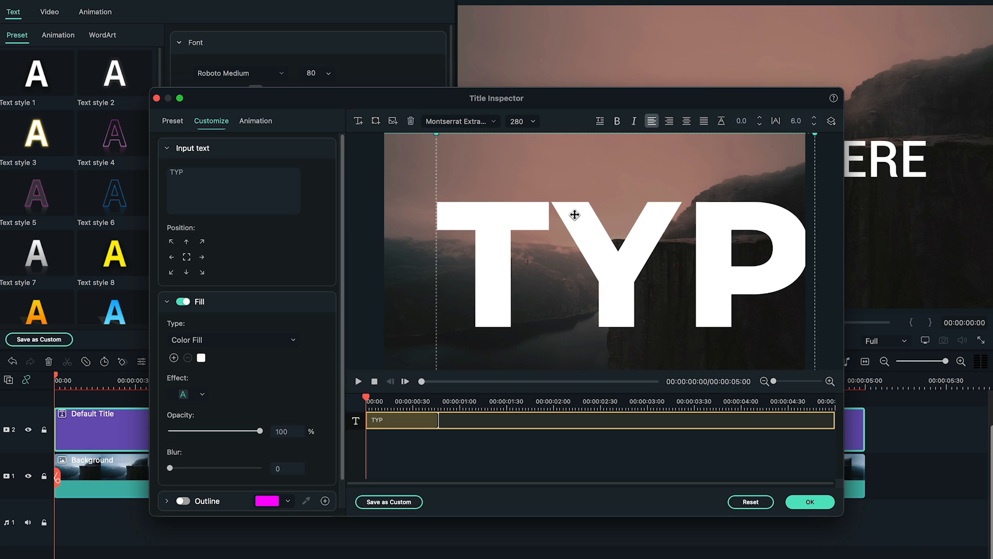
left_click_drag(575, 214, 485, 189)
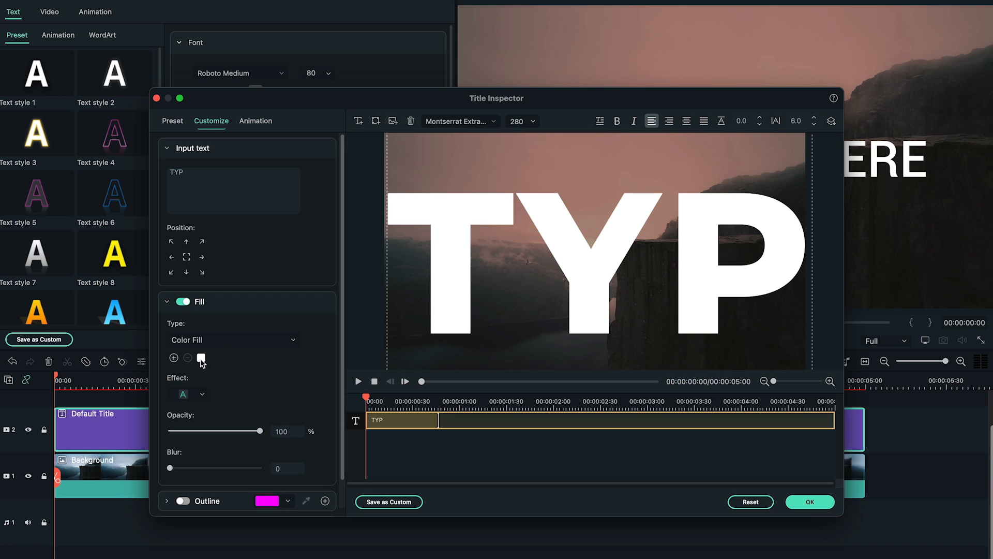
left_click(201, 358)
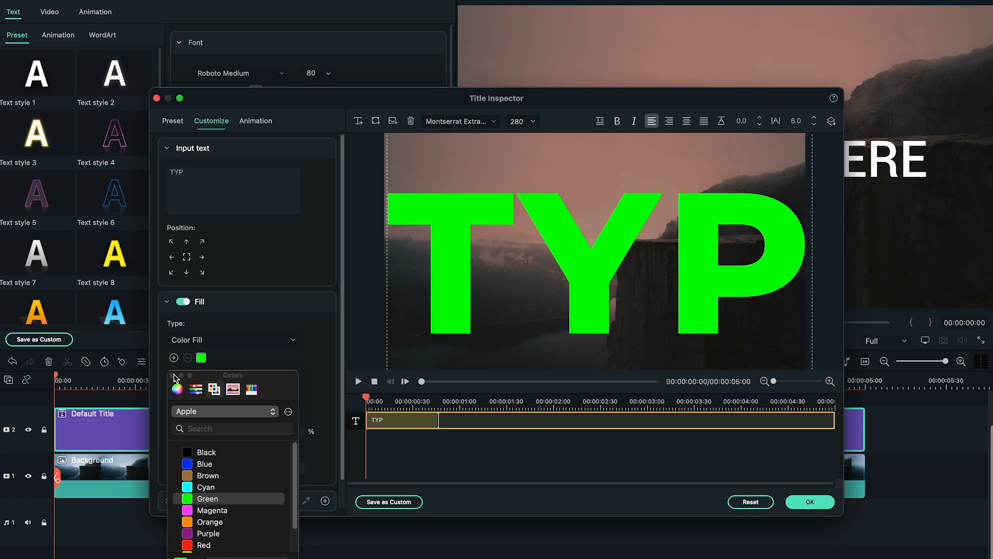
left_click(810, 502)
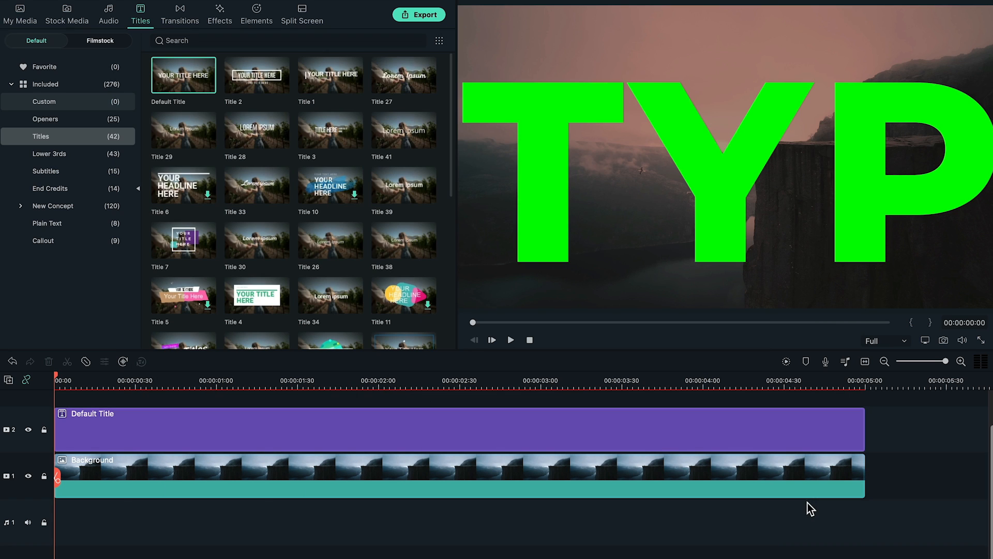
Step: Export the green title as an MP4 named '1st Text'
left_click(419, 14)
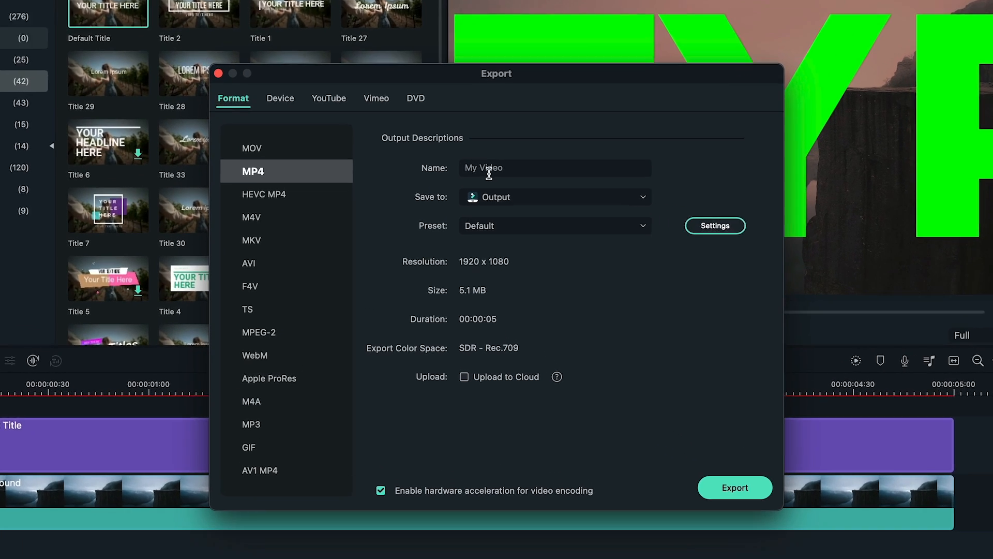
type("1st Text")
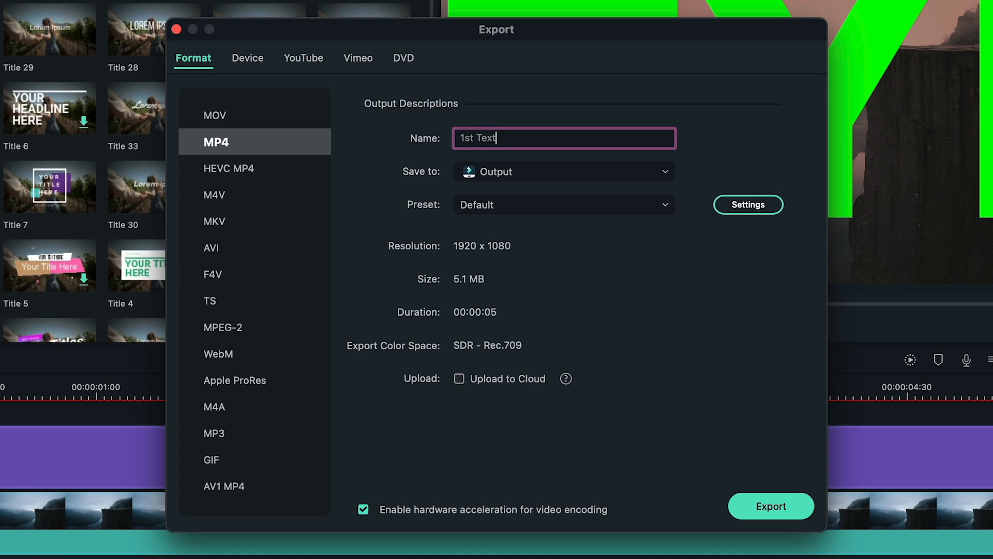
left_click(178, 30)
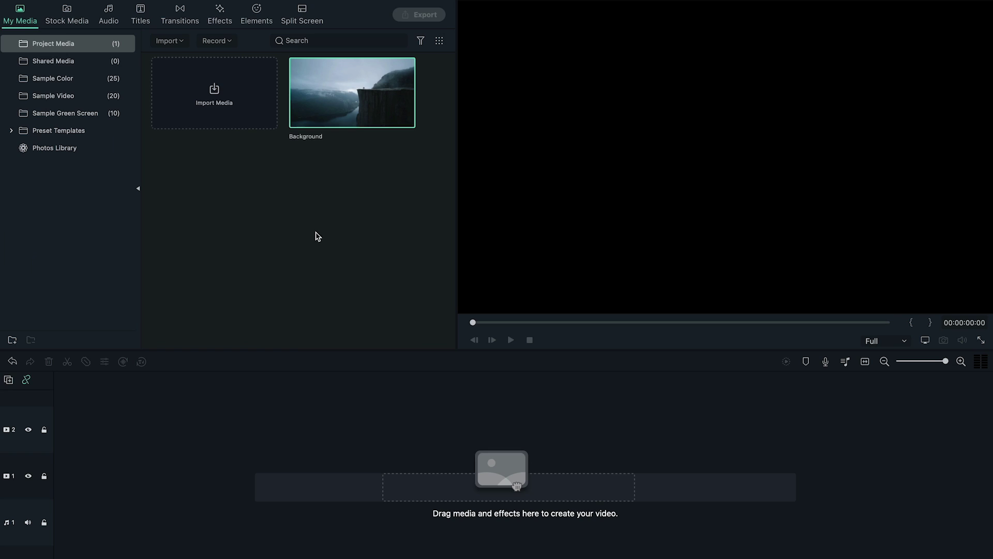
Step: Add a white colour clip and grade Background to Temperature -10, Saturation 50, Brightness 50
left_click(52, 78)
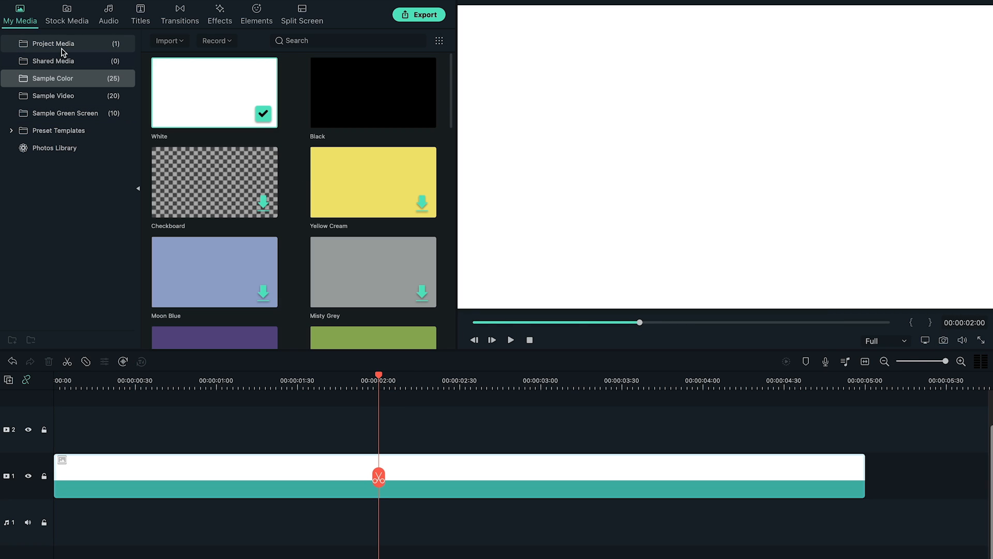
left_click(57, 43)
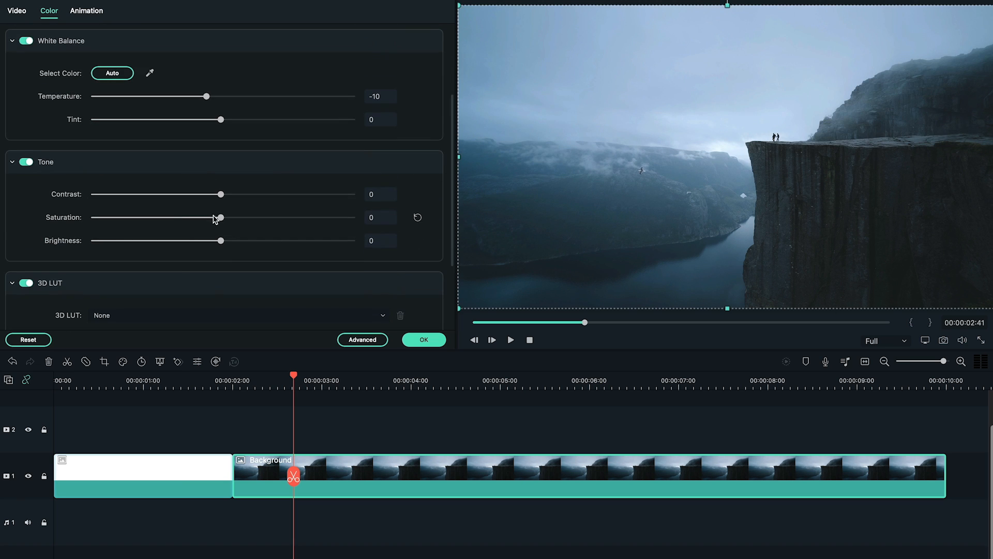
left_click_drag(220, 217, 287, 217)
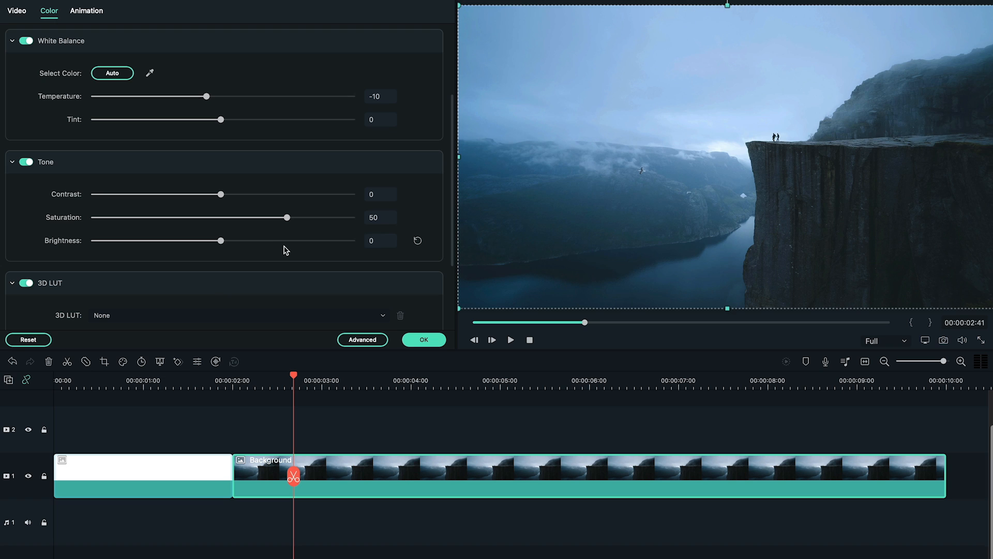
left_click_drag(220, 240, 286, 240)
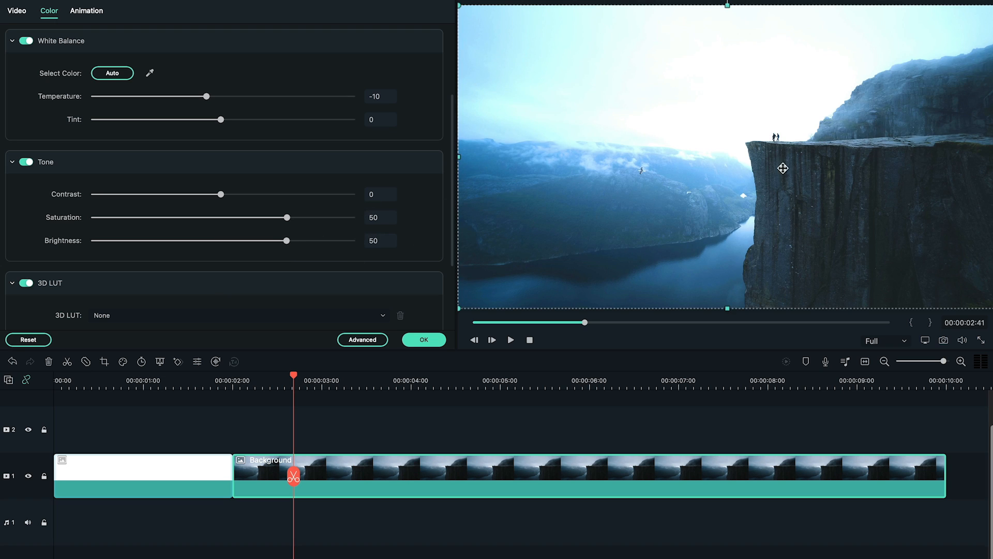
mouse_move(462, 345)
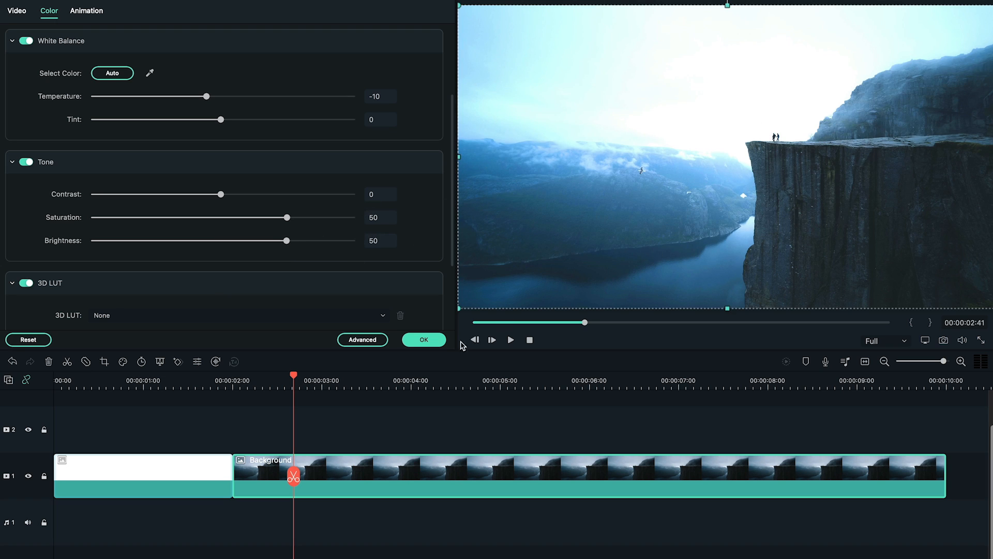
left_click(424, 339)
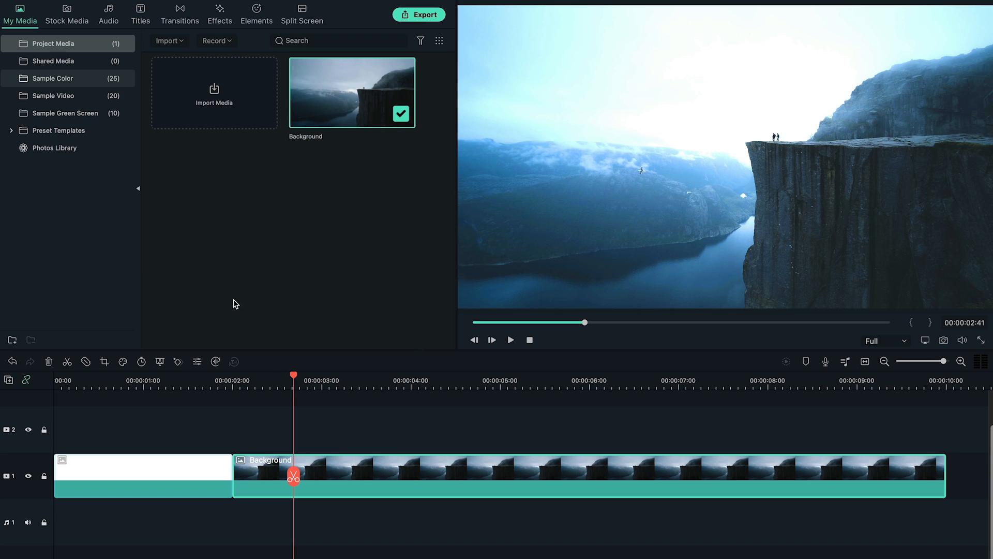
Step: Place the Push transition on the cut between the white clip and Background
left_click(180, 11)
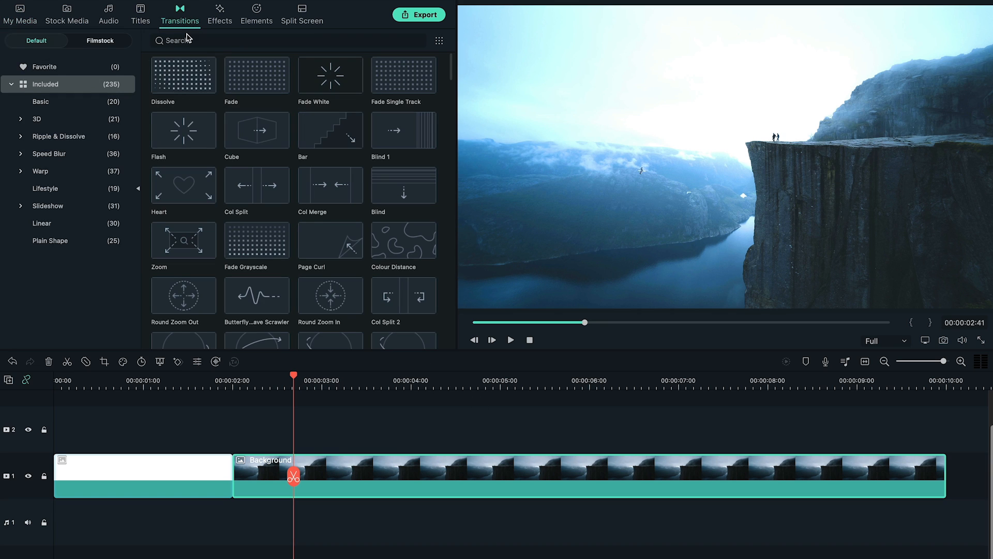
type("push")
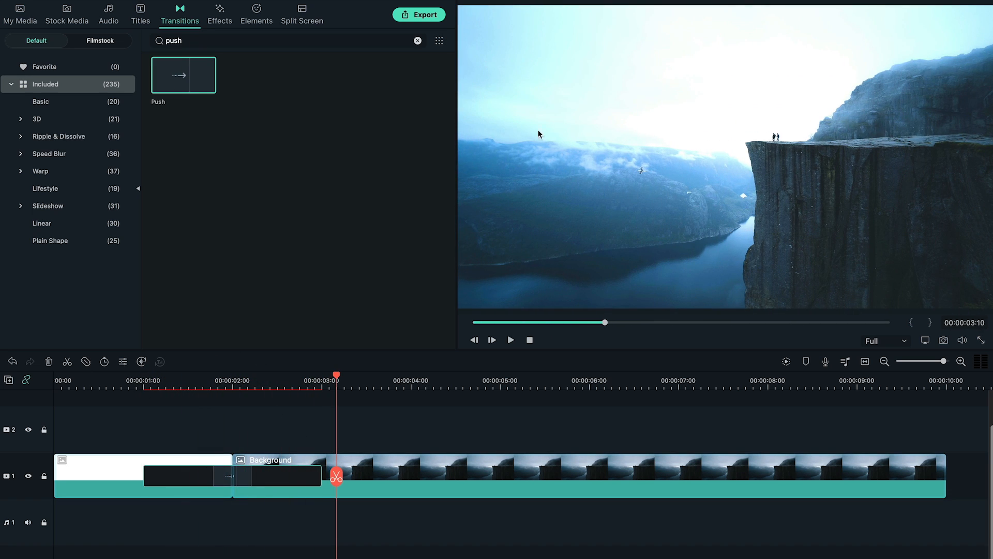
left_click(419, 14)
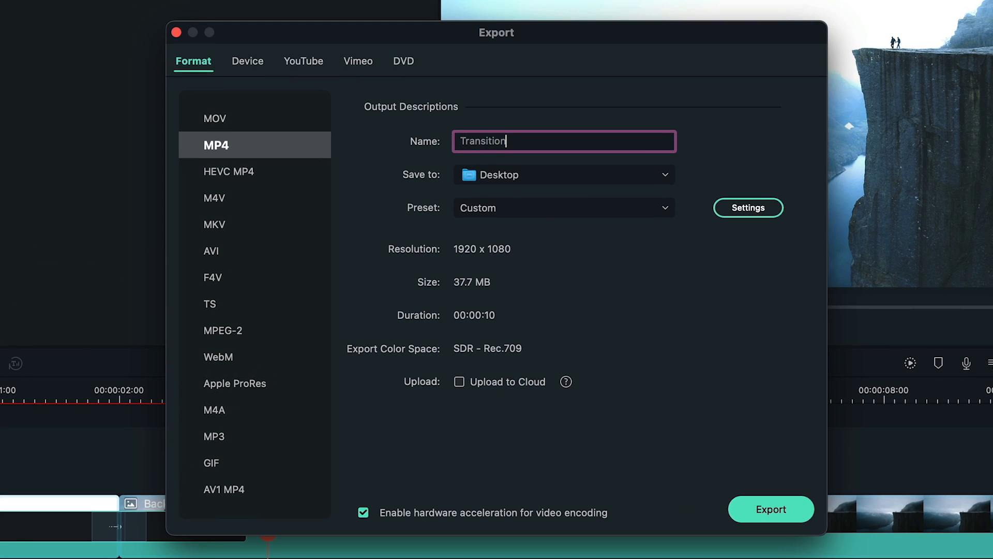
mouse_move(694, 211)
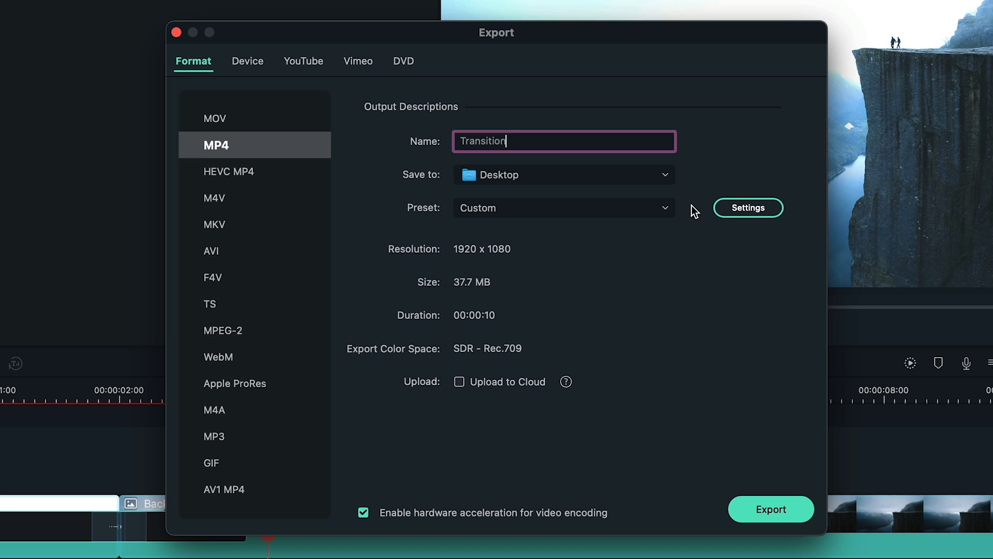
Step: Export the sequence as an MP4 named 'Transition' to the Desktop
left_click(176, 32)
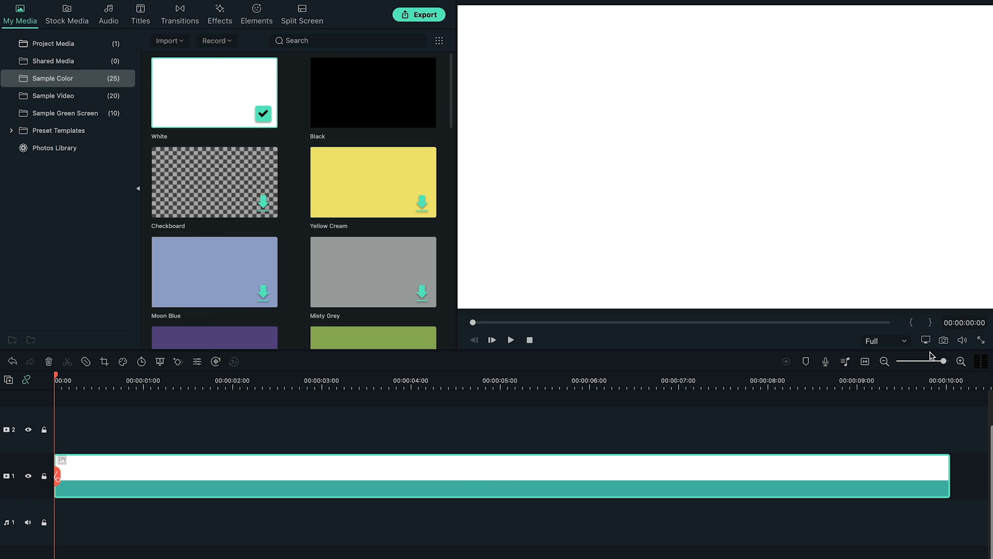
Step: Build a green 'FILMORA' title in Montserrat Extra Bold 100 over the white clip
left_click(140, 16)
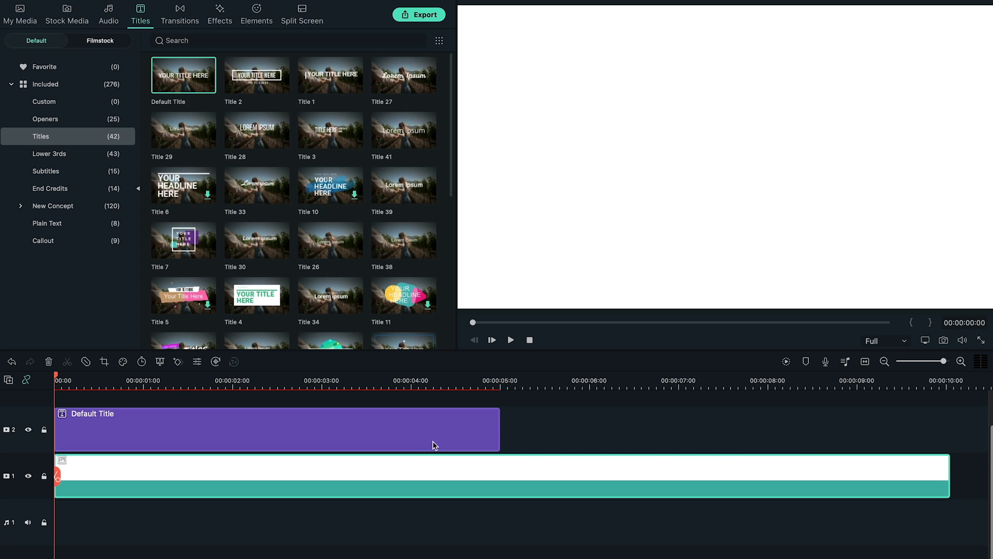
double_click(270, 433)
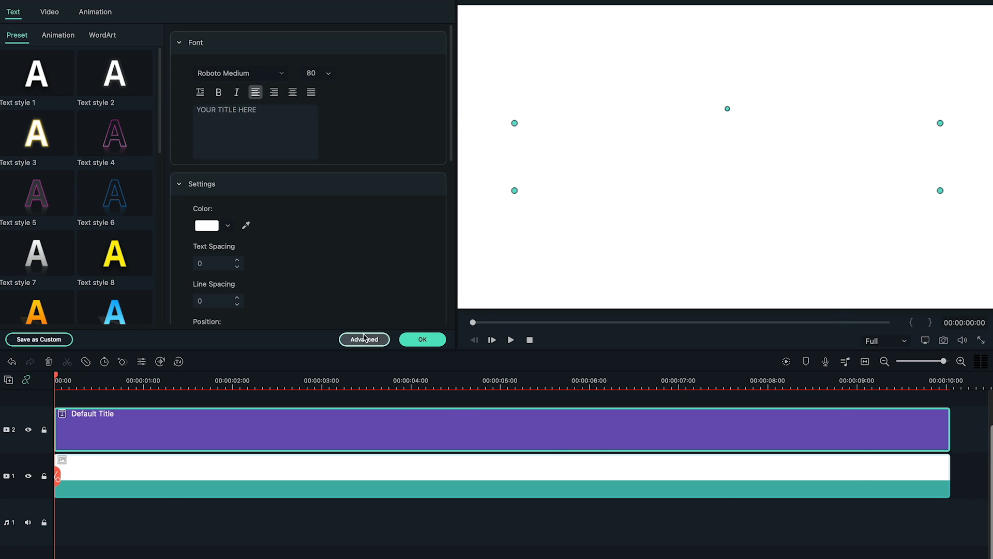
left_click(364, 339)
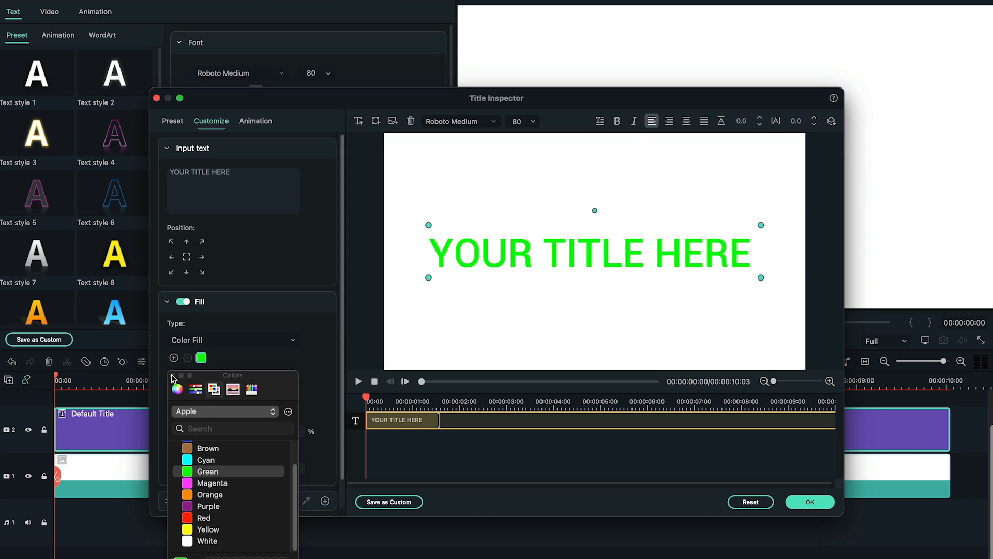
type("FILMORA")
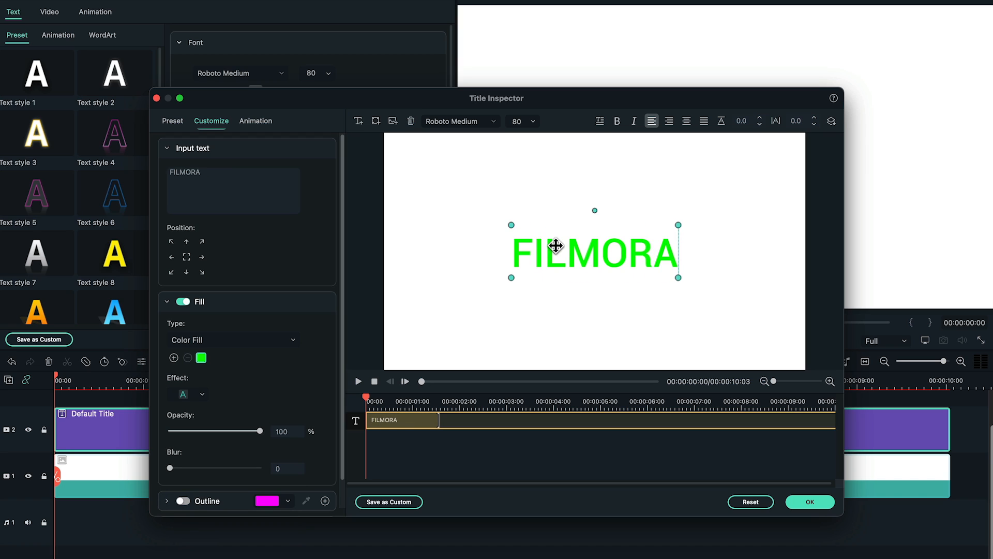
left_click(460, 121)
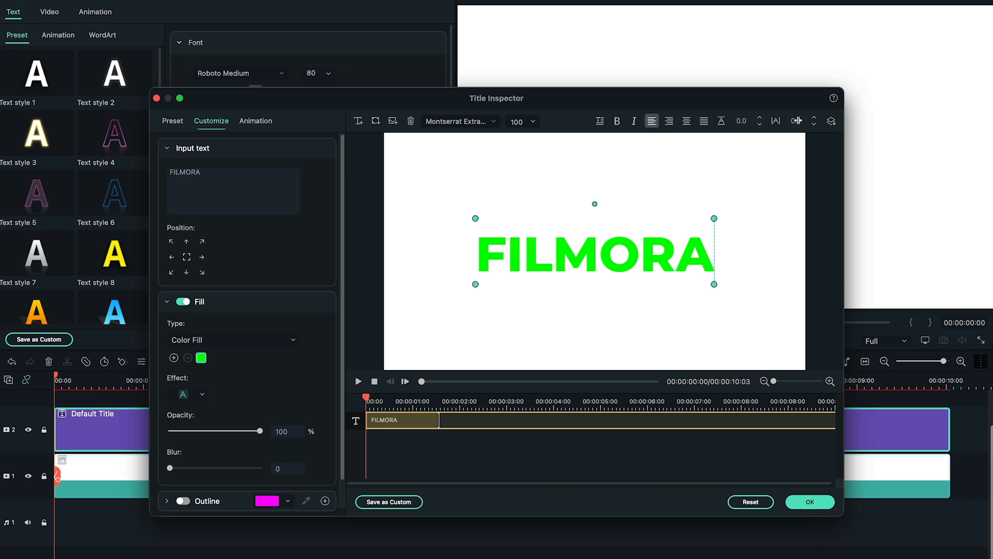
left_click(550, 296)
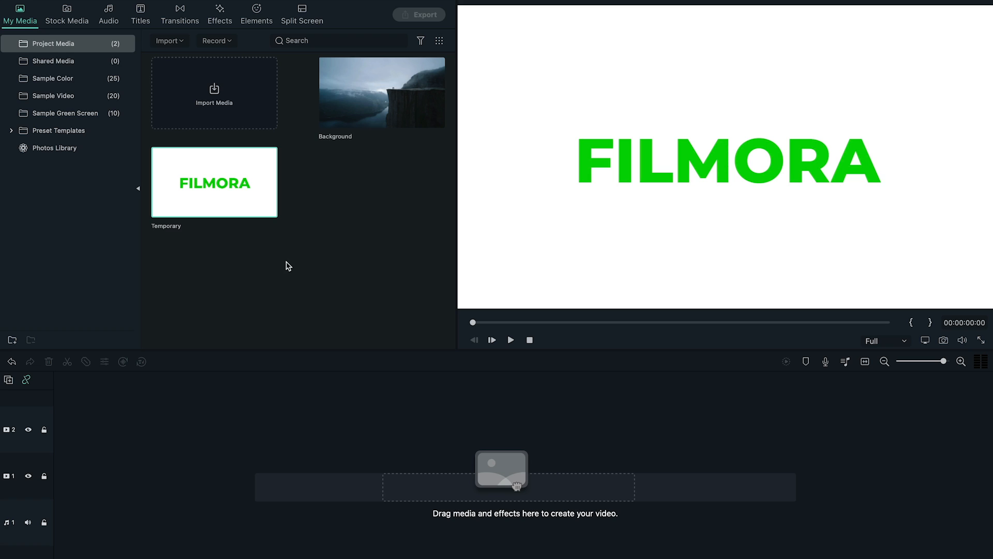
Step: Place the cliff Background image on video track 1 and lengthen it to ten seconds
left_click_drag(381, 92, 63, 475)
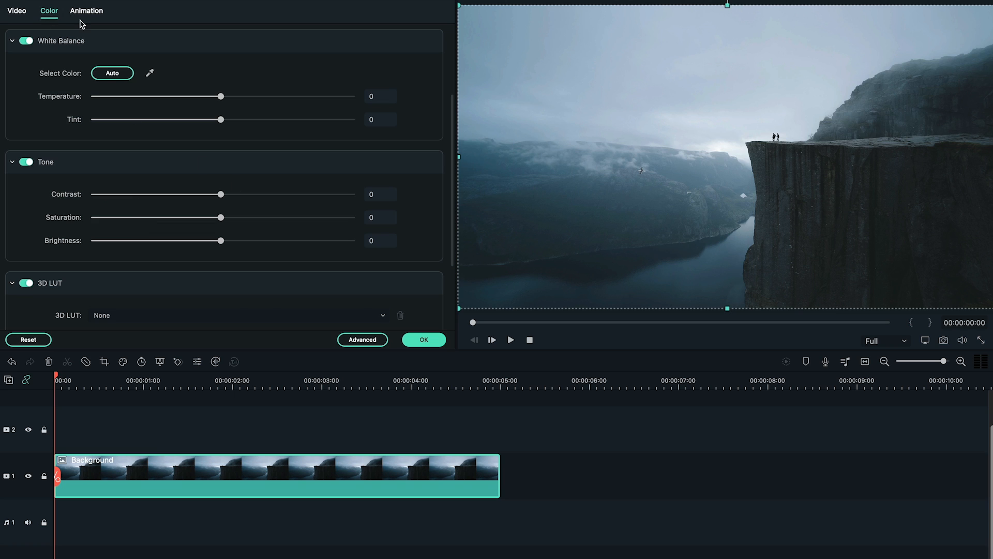
left_click_drag(220, 217, 94, 217)
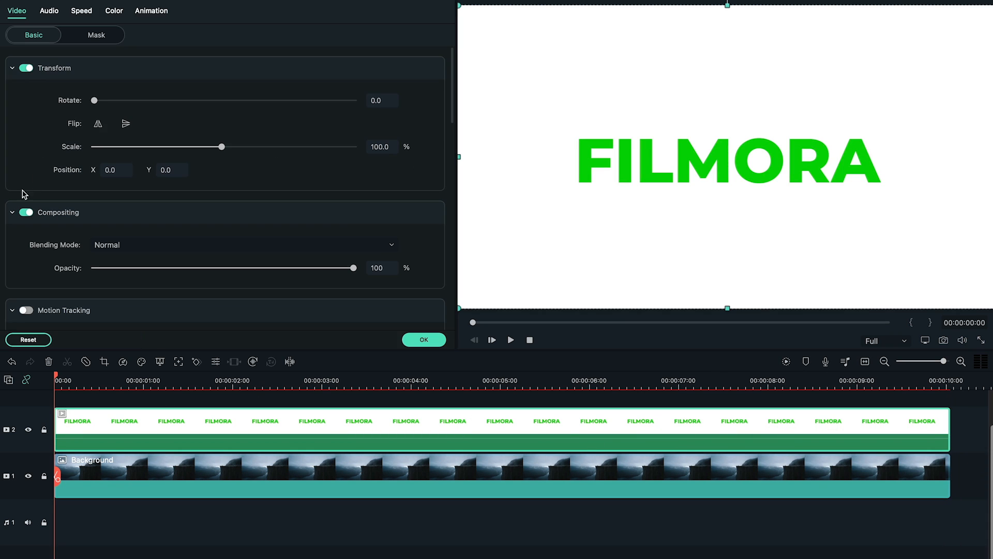
Step: Fine-tune the Chroma Key on the green FILMORA clip so the cliff shows through
scroll("down", 3)
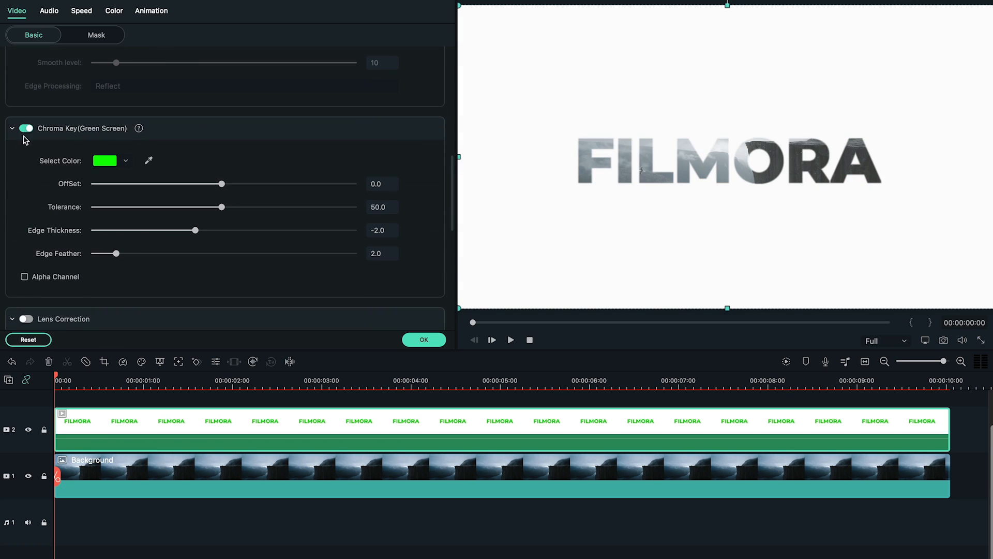
left_click_drag(109, 254, 94, 253)
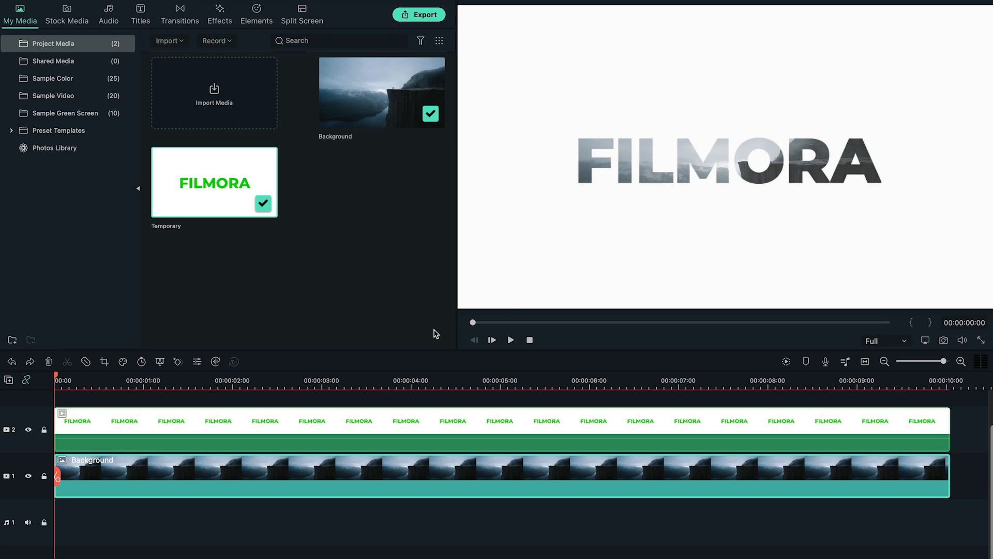
Step: Export the keyed FILMORA title as a video named '2nd Text'
left_click(419, 14)
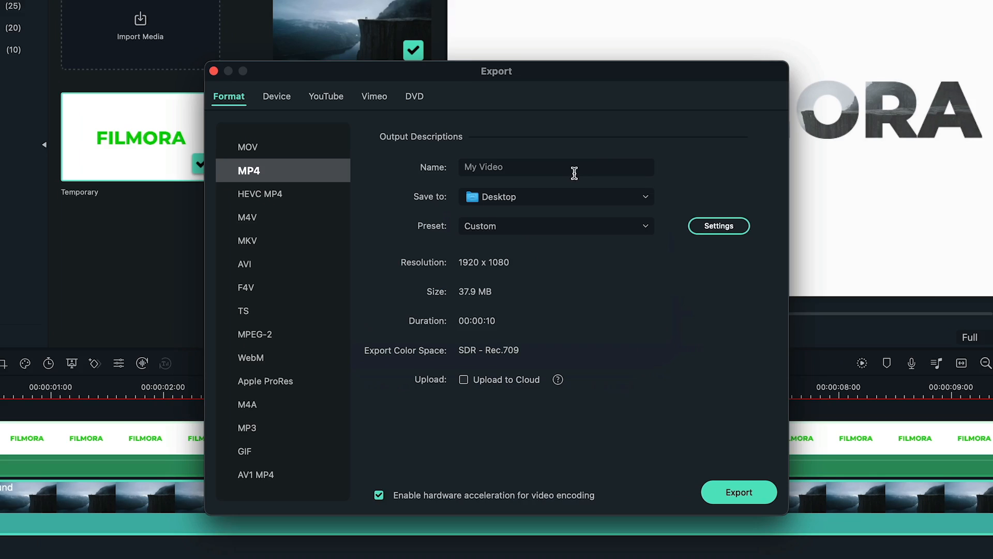
type("2nd Text")
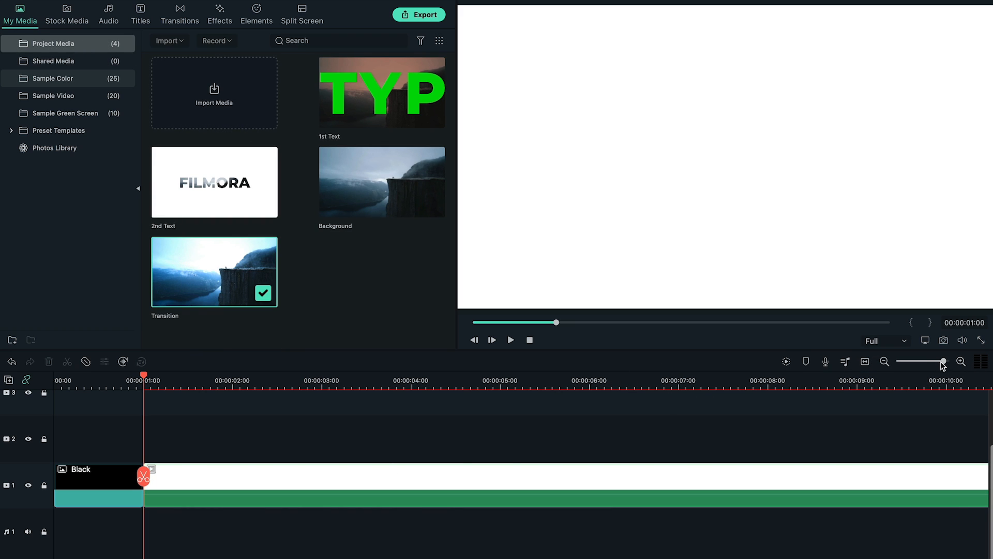
Step: Find the Push transition and place it between the Black clip and cliff clip
left_click(179, 10)
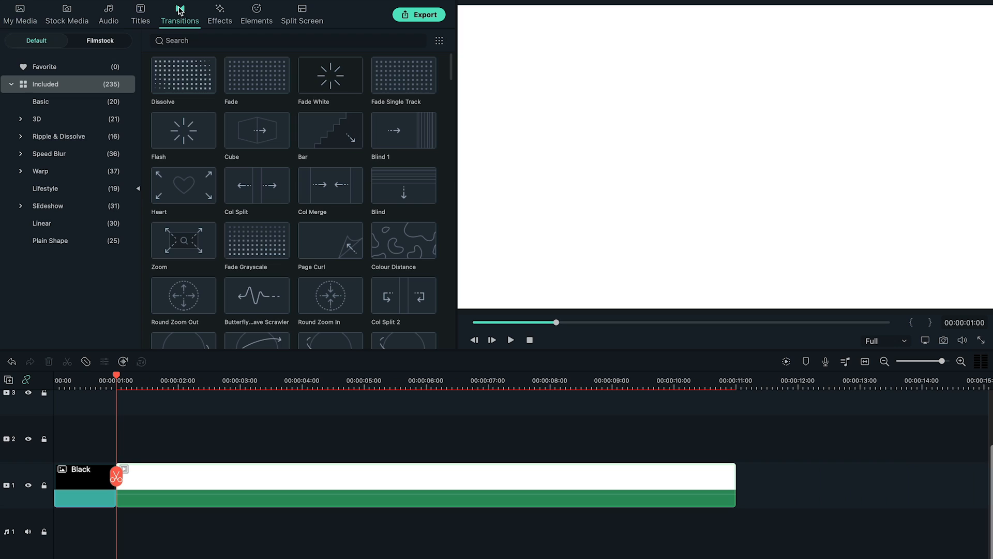
type("push")
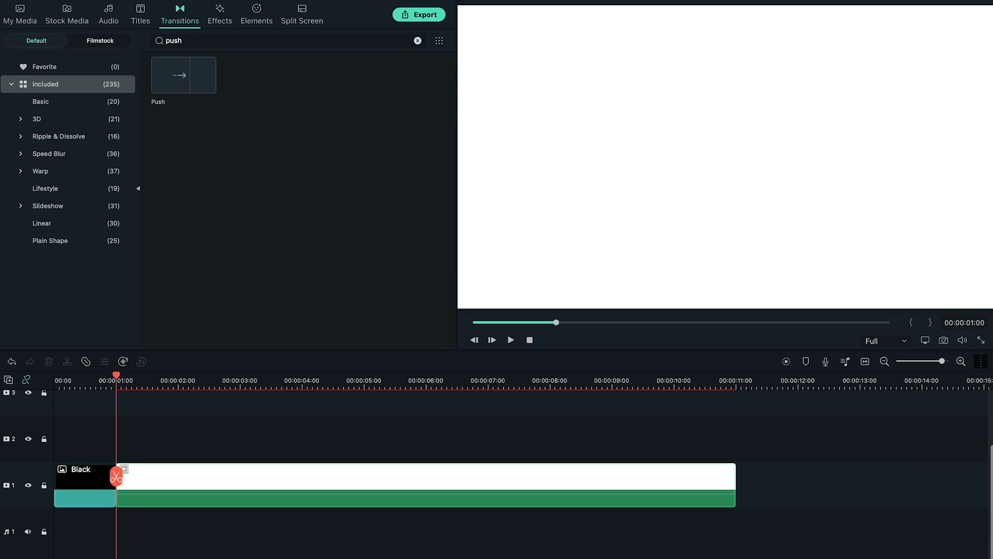
left_click(183, 75)
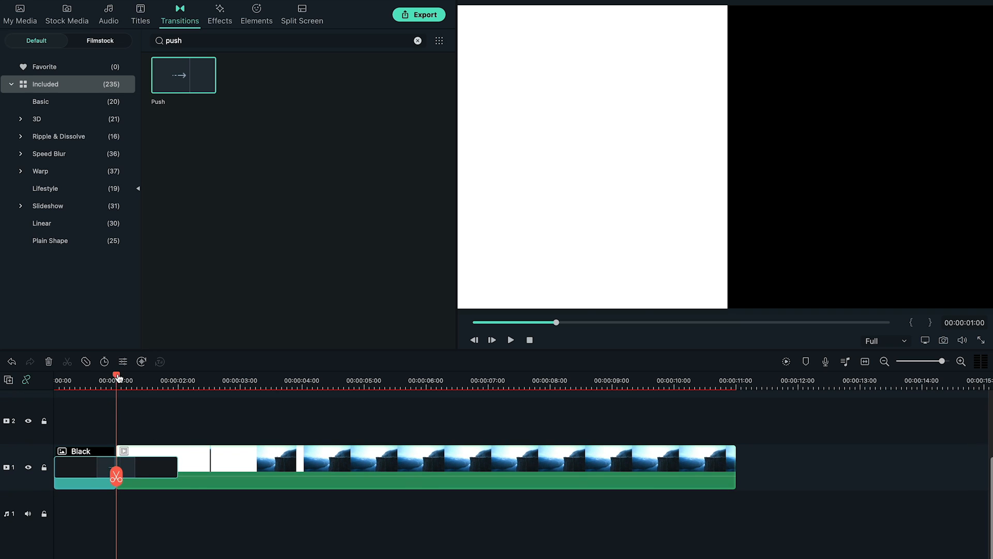
left_click(511, 340)
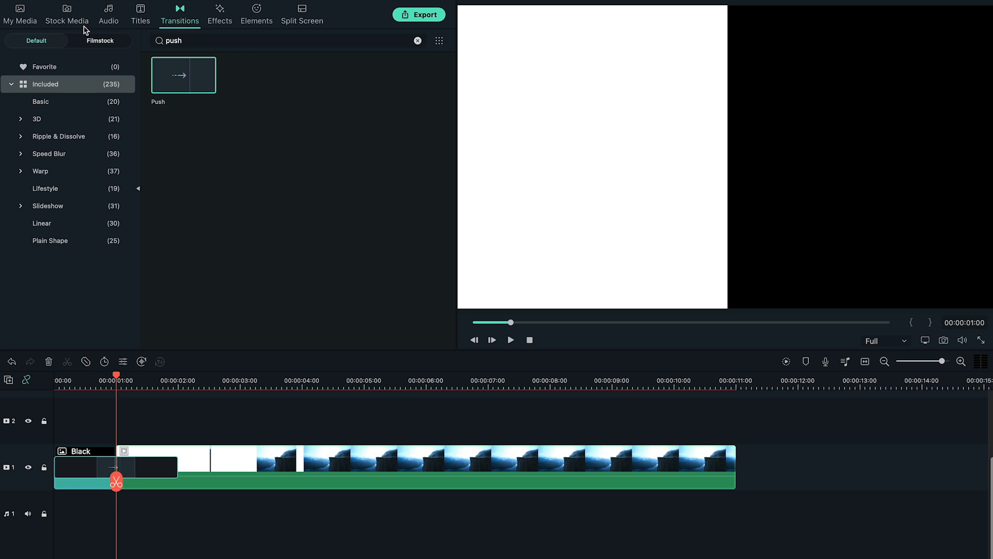
Step: Add a Push transition to the start of the TYP title and preview the keyed result
left_click(20, 14)
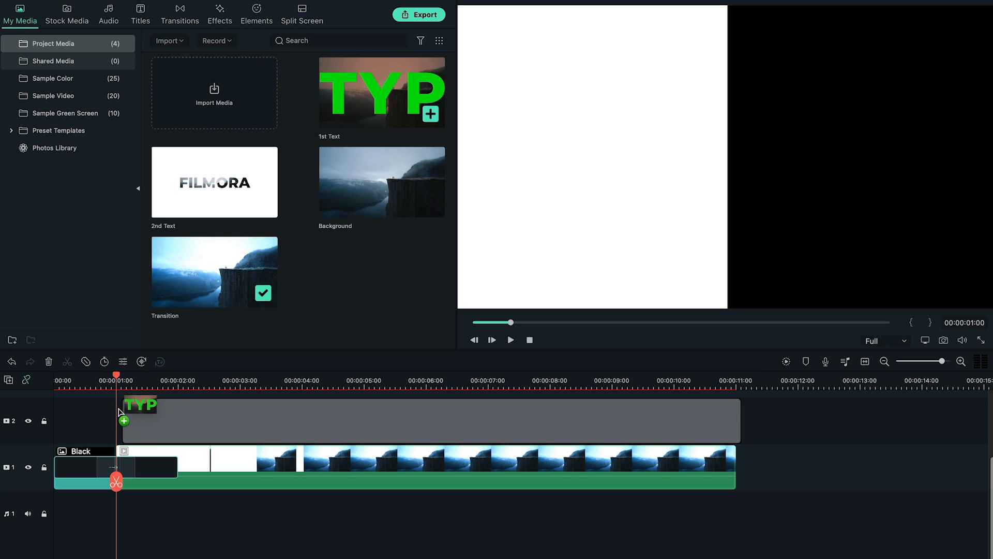
left_click(180, 14)
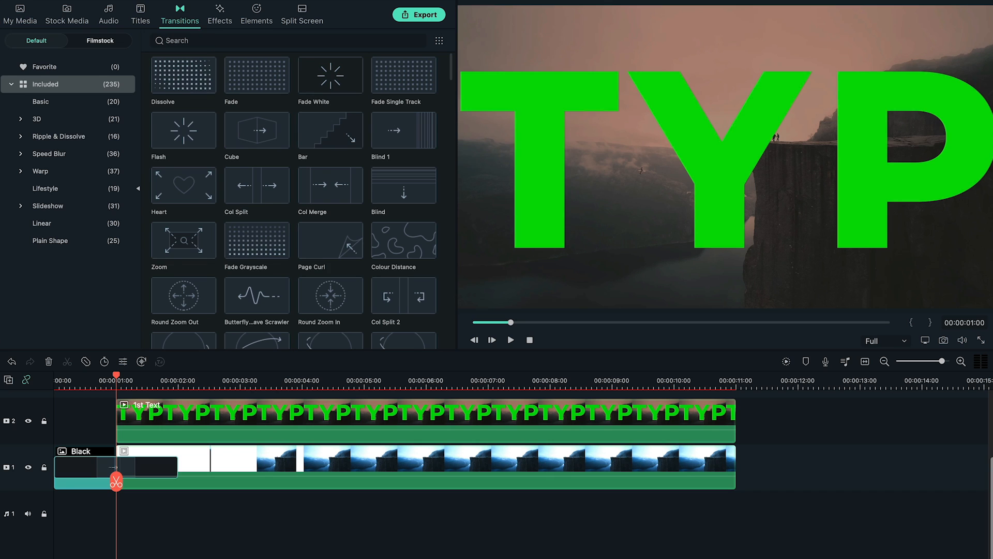
type("push")
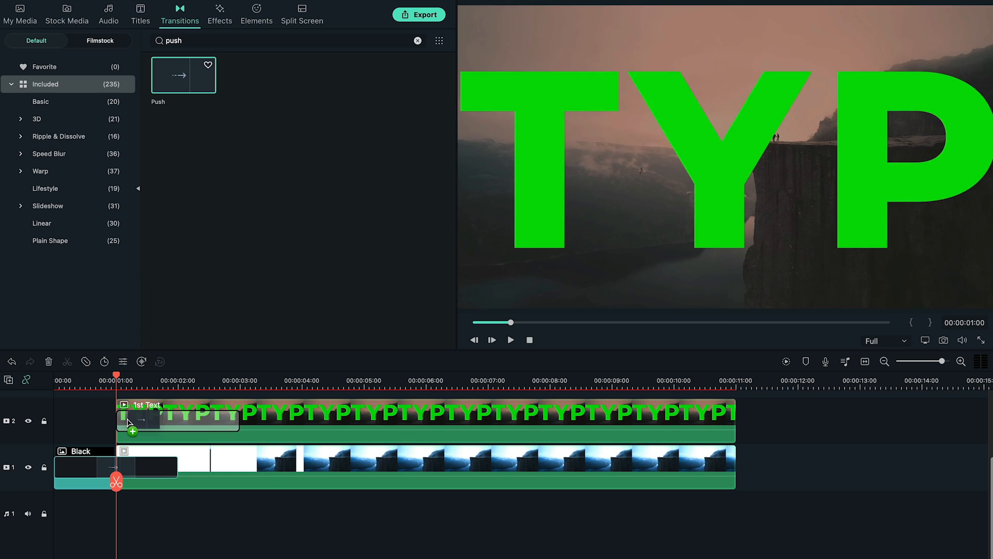
left_click(280, 380)
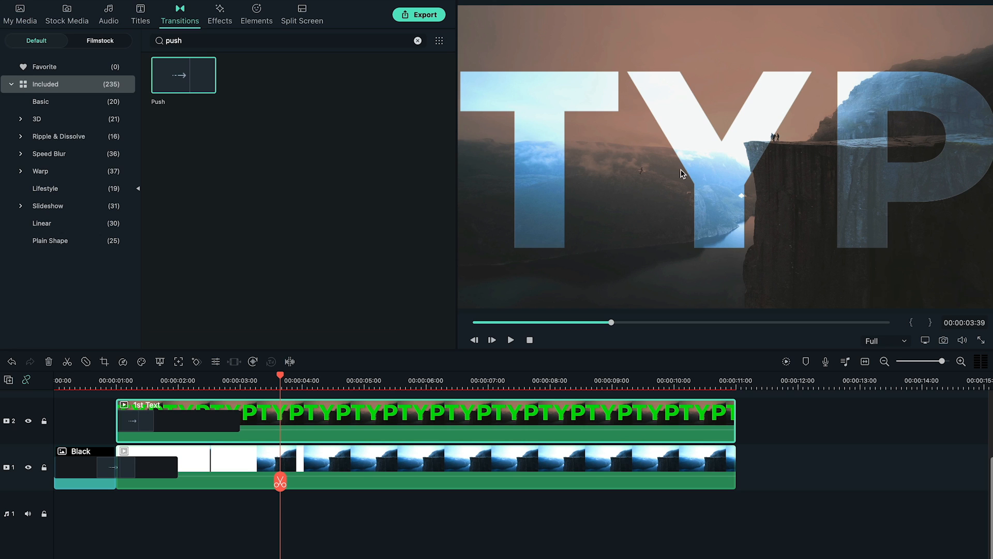
left_click(511, 340)
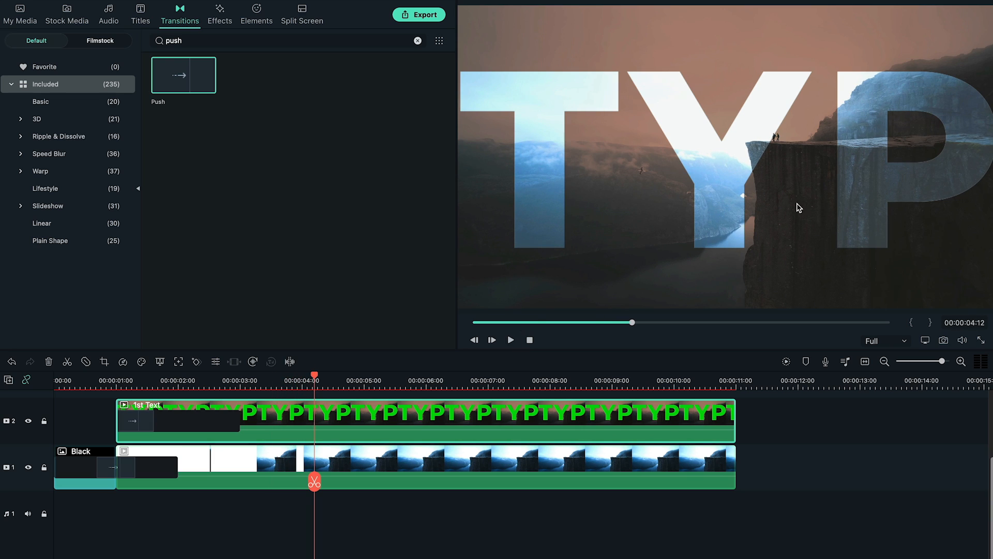
mouse_move(501, 273)
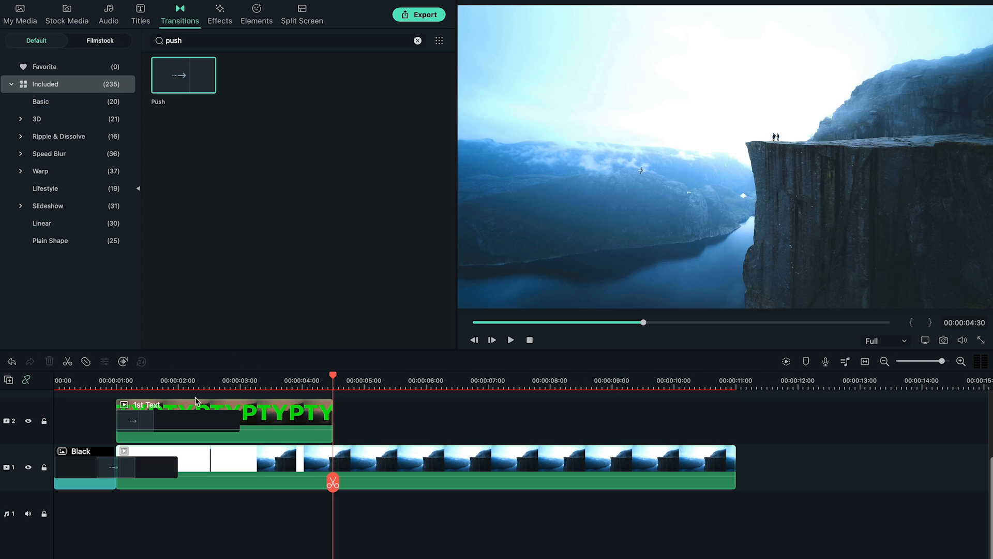
Step: Add a default title after the green title, clear its text and load Background.jpg
left_click(140, 14)
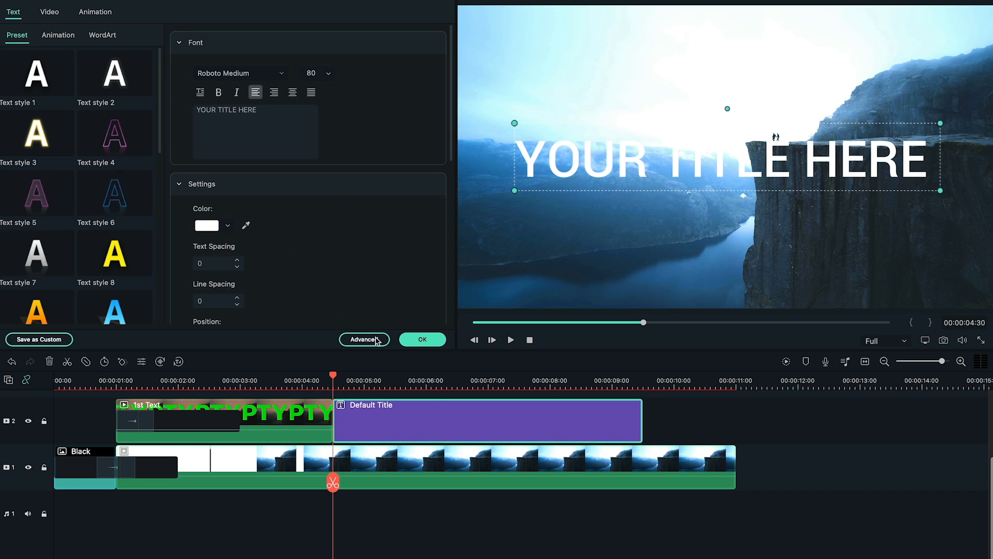
left_click(364, 339)
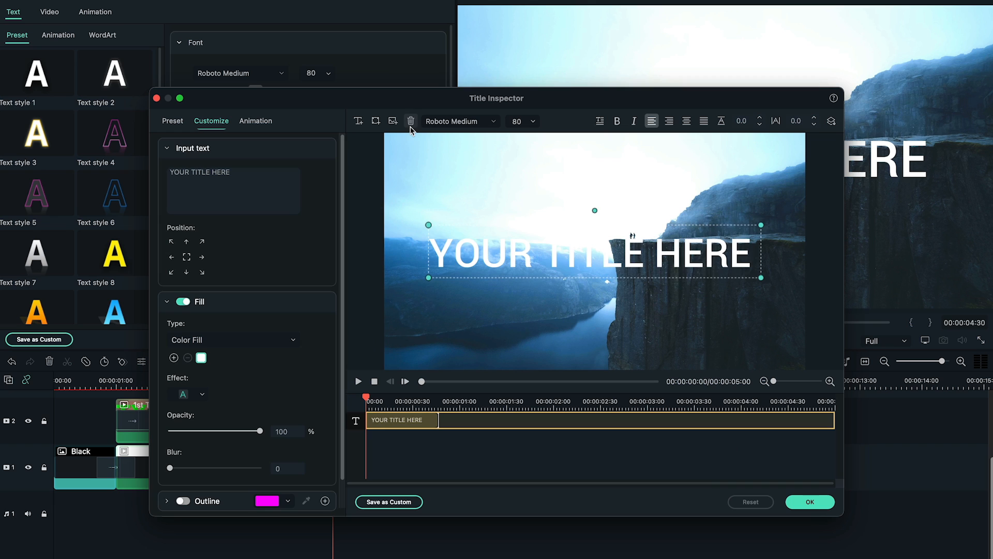
left_click(393, 120)
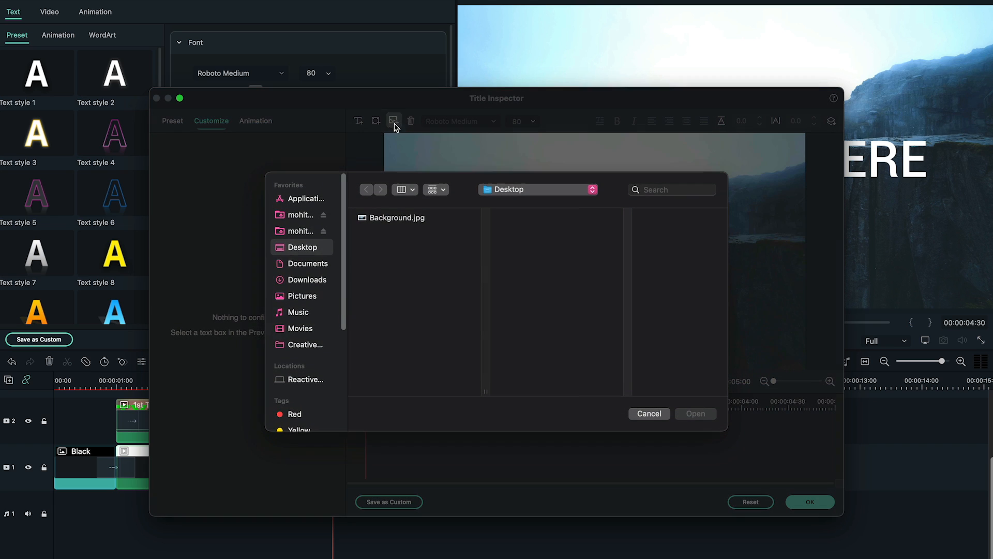
left_click(397, 218)
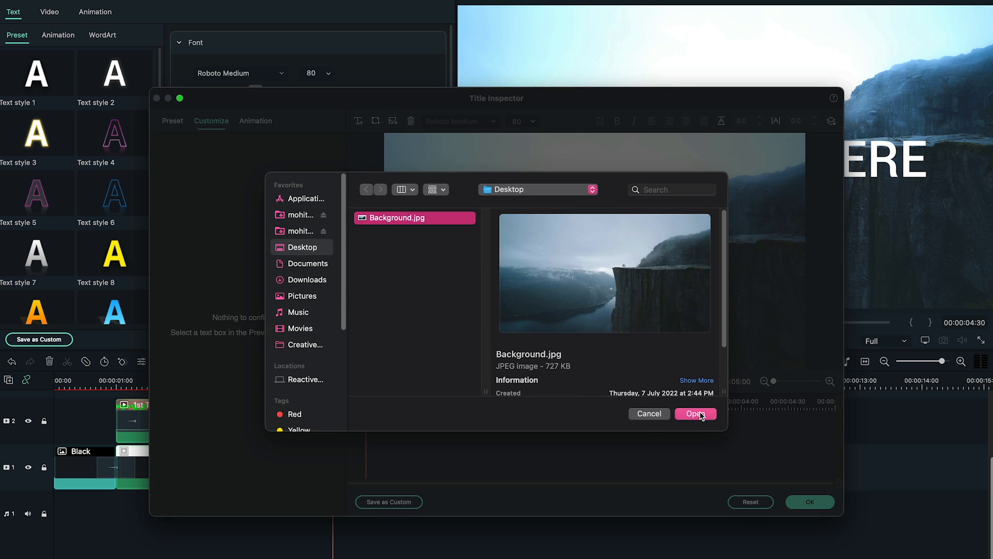
left_click(696, 414)
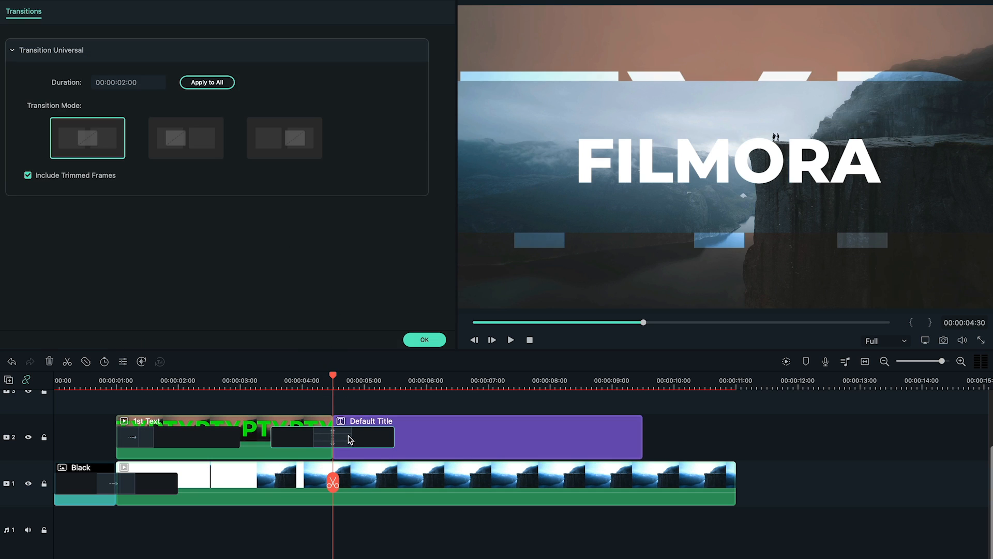
Step: Confirm the Row Split transition settings between 1st Text and the default title
left_click(128, 82)
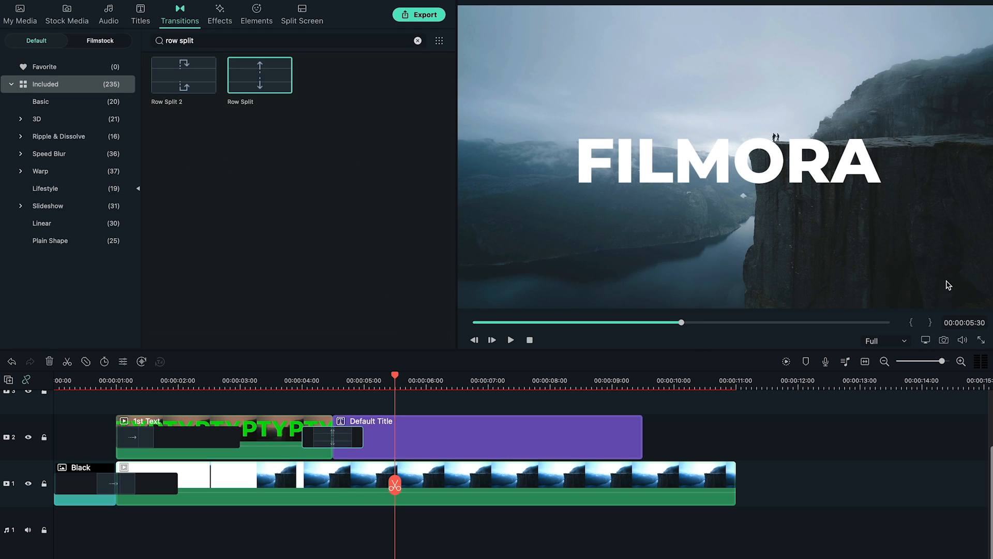
left_click(19, 15)
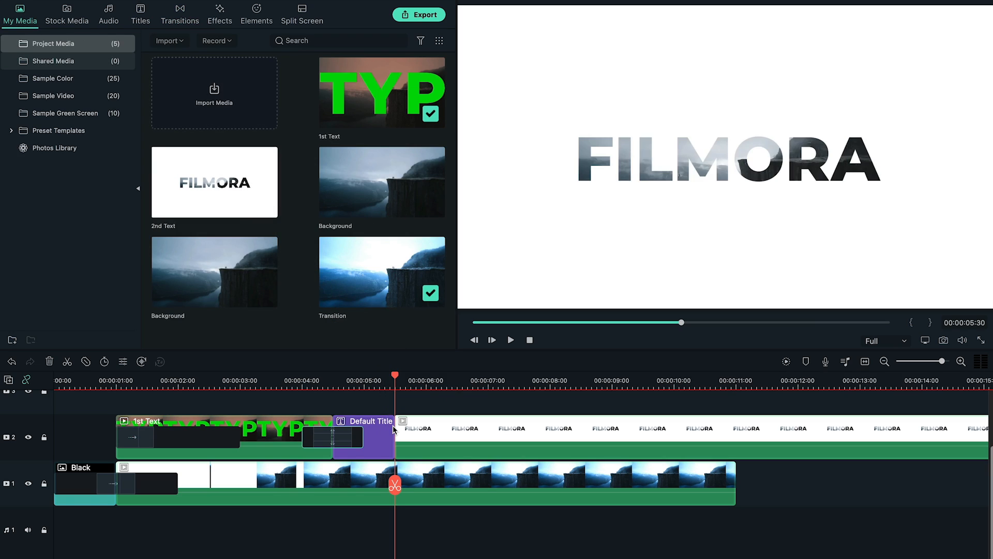
Step: Place 2nd Text after the default title, join them with a one-second Row Split, and play
left_click(215, 182)
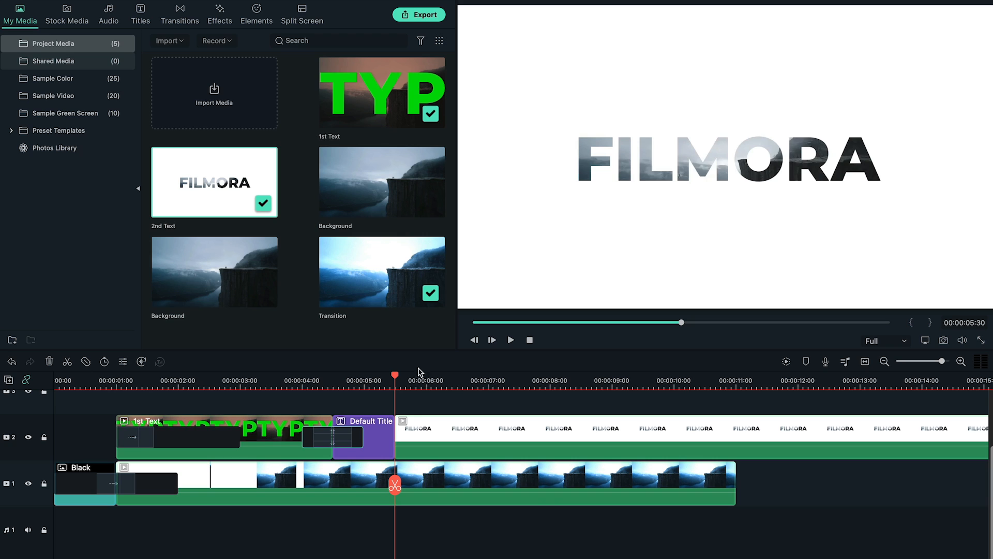
left_click(180, 10)
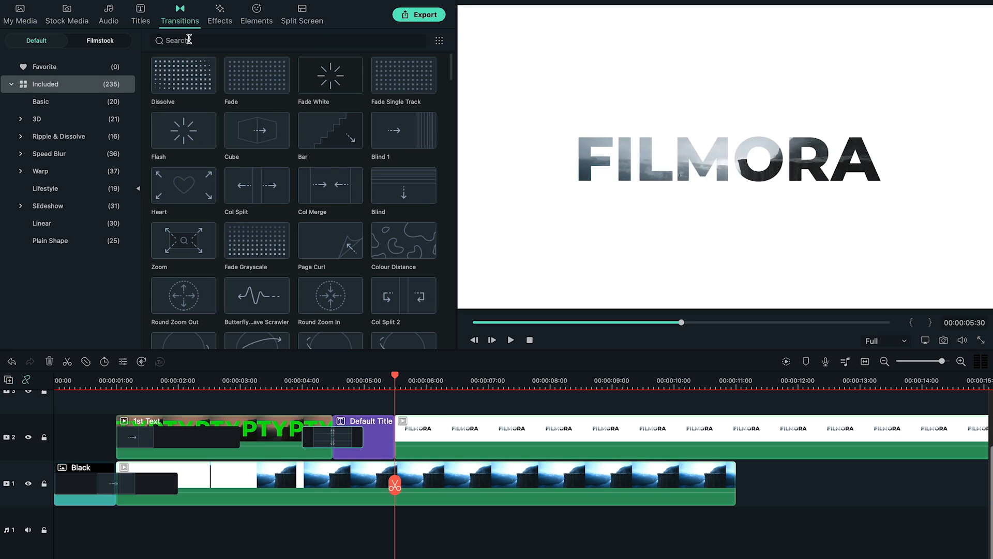
type("row s")
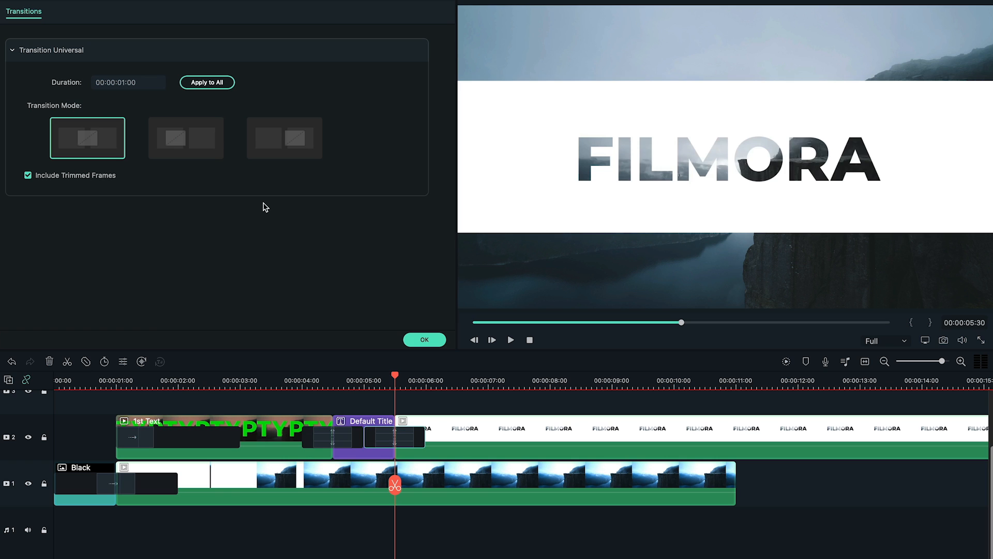
left_click(424, 340)
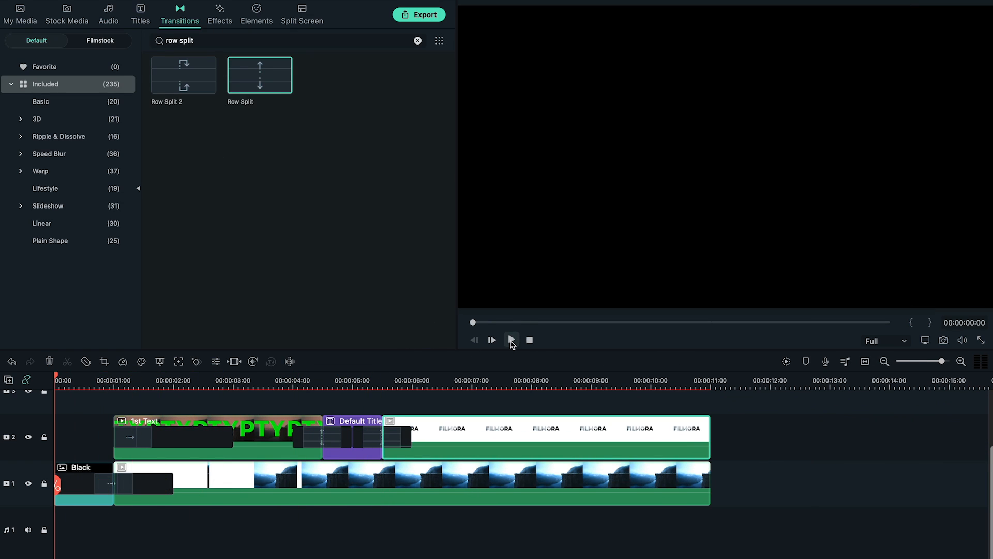
left_click(510, 340)
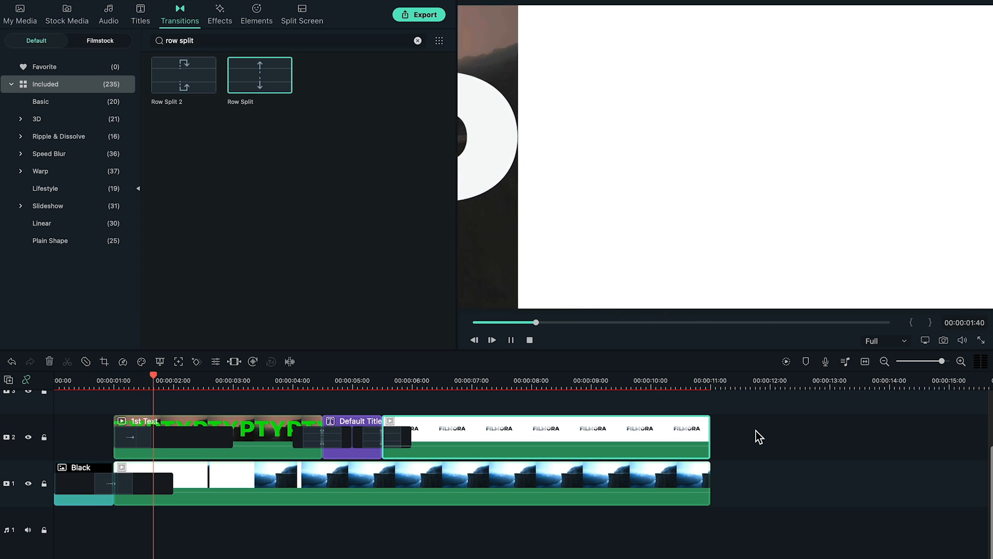